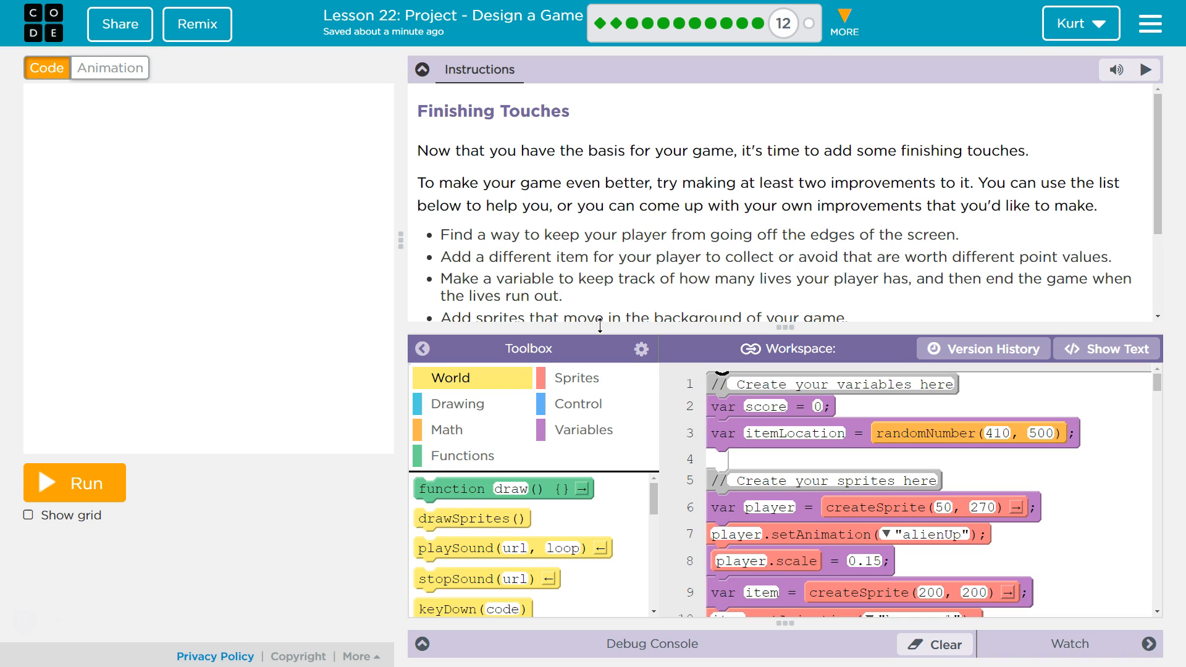
# Run the alien-and-burger game so the alien collects food and the score climbs to 4
pyautogui.click(72, 483)
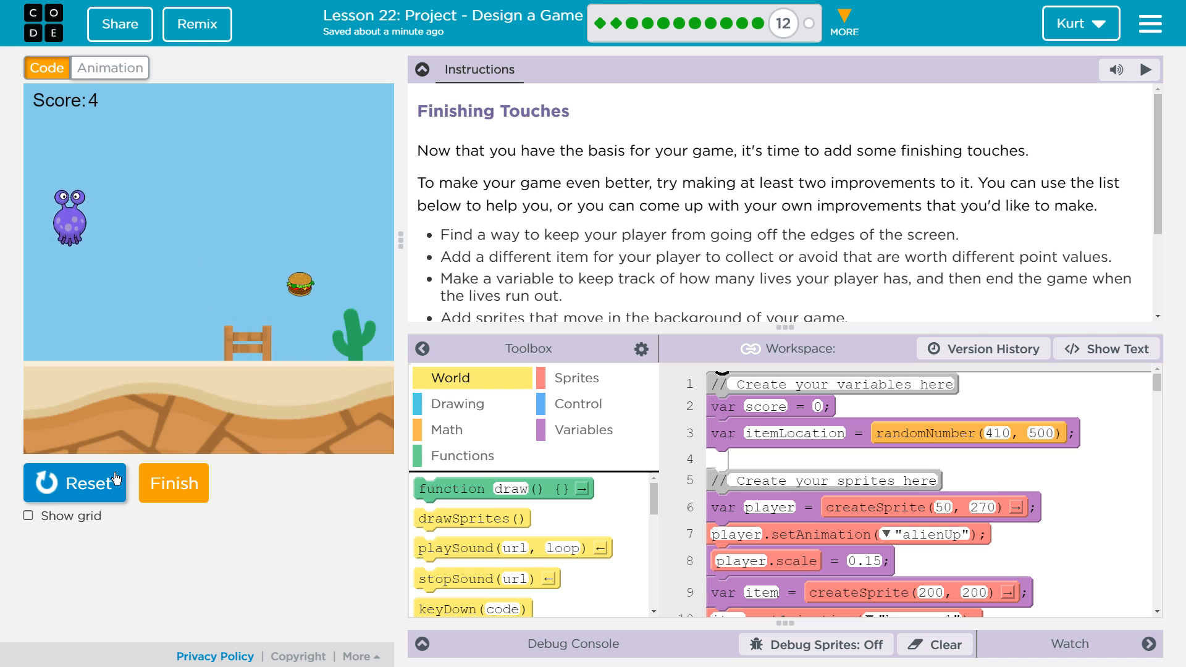
# Reset the game and read through the Finishing Touches improvement suggestions
pyautogui.click(74, 483)
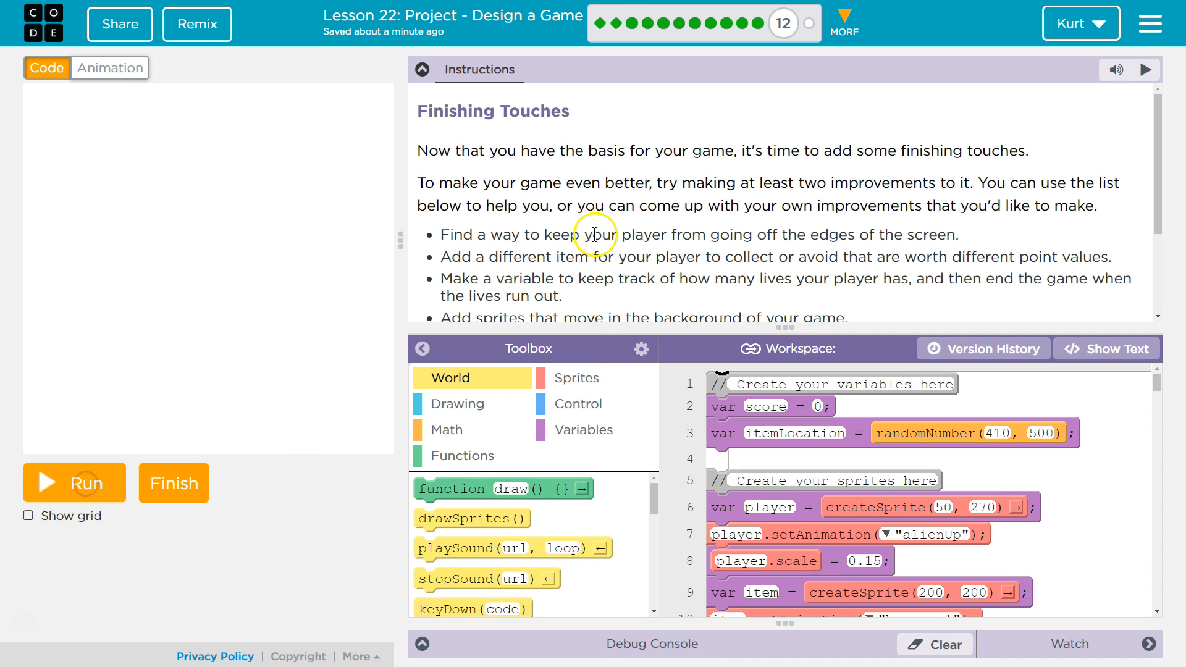
pyautogui.moveTo(864, 267)
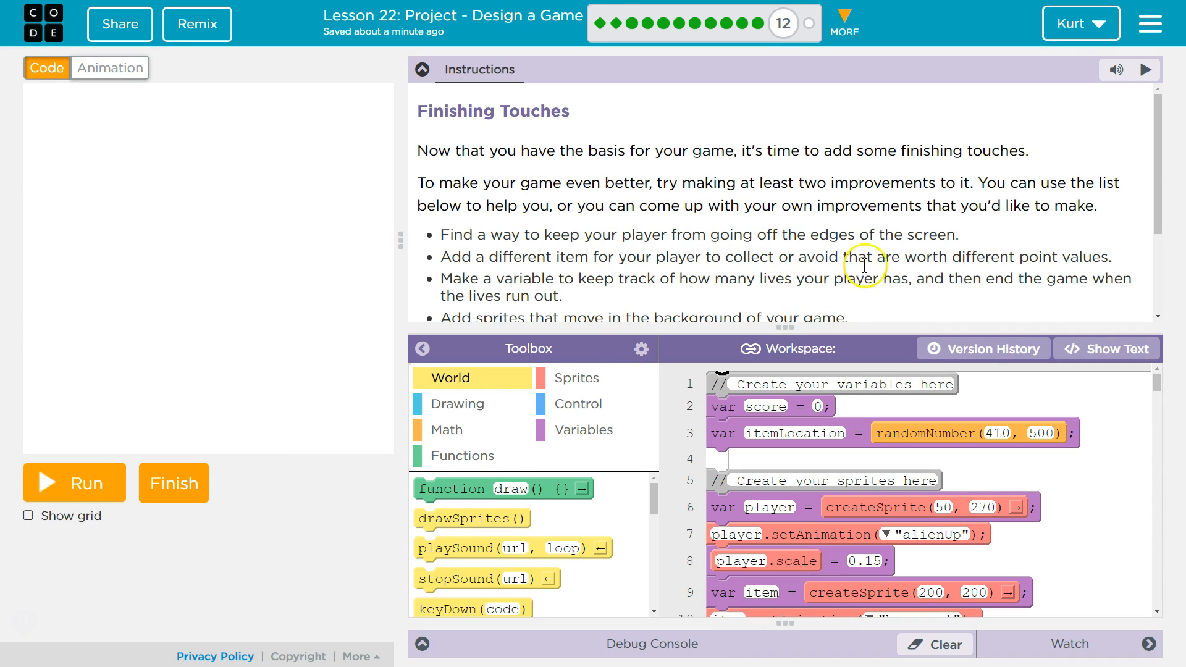
pyautogui.scroll(-3)
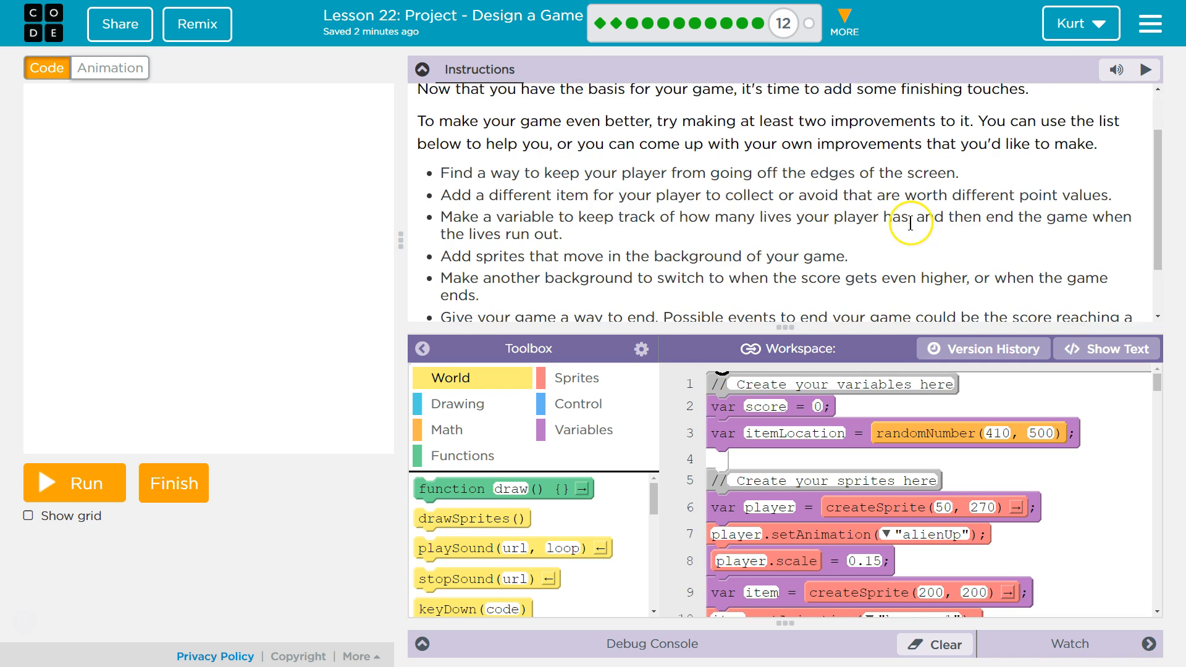
pyautogui.moveTo(634, 271)
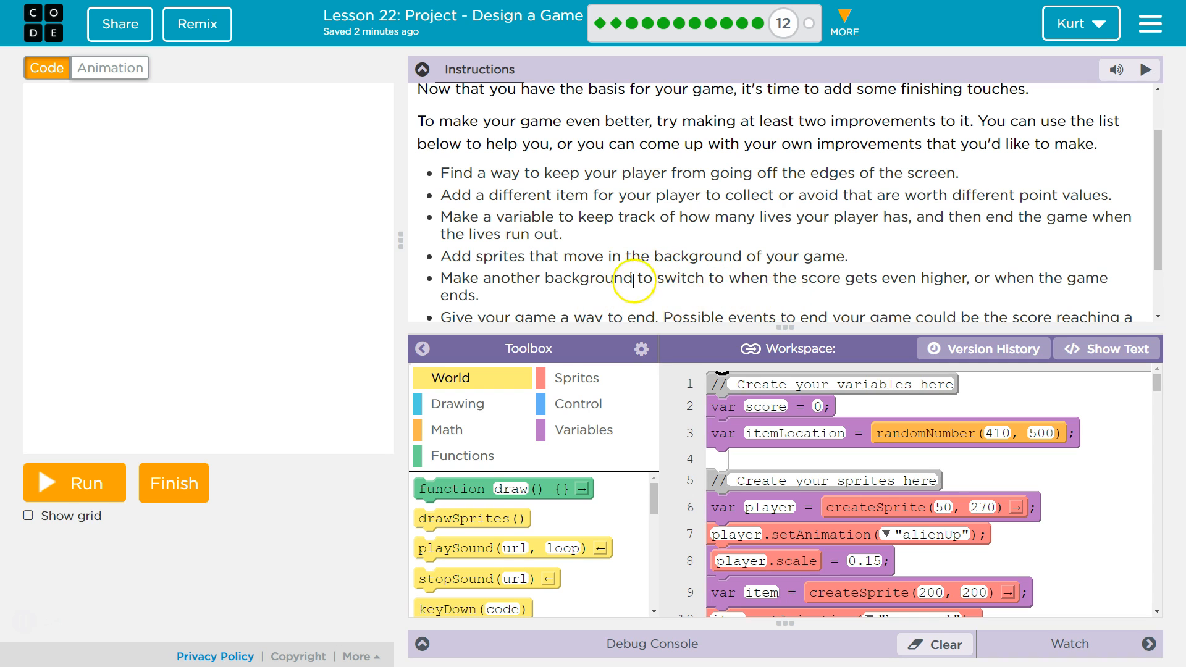
pyautogui.scroll(-3)
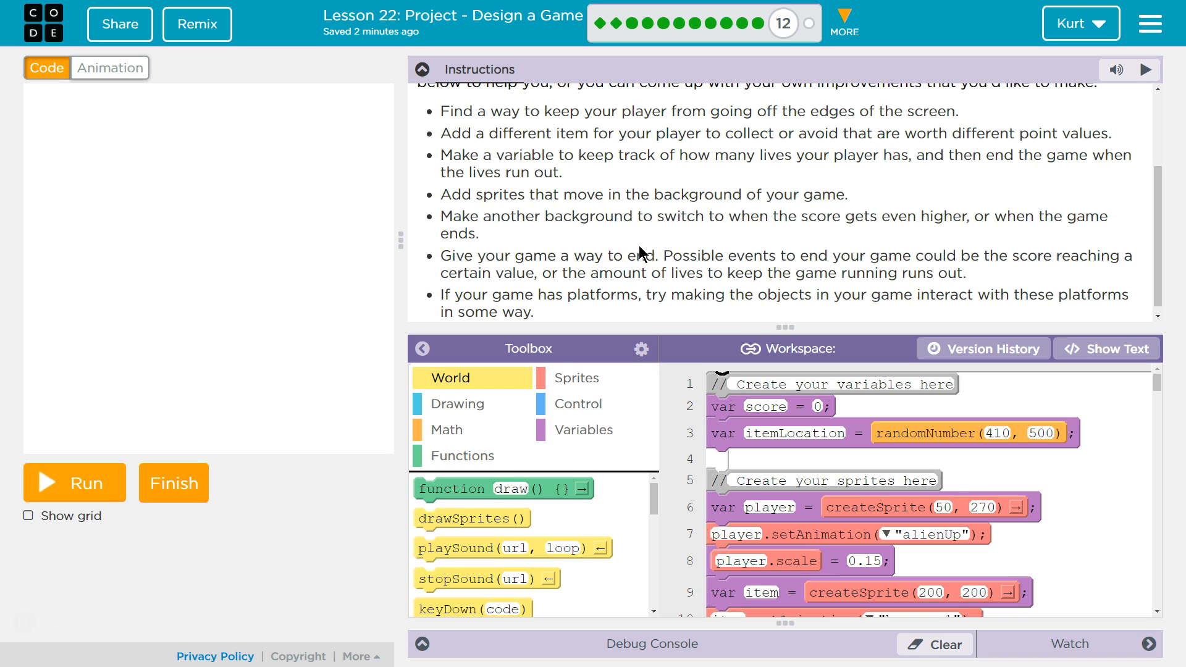
pyautogui.moveTo(783, 195)
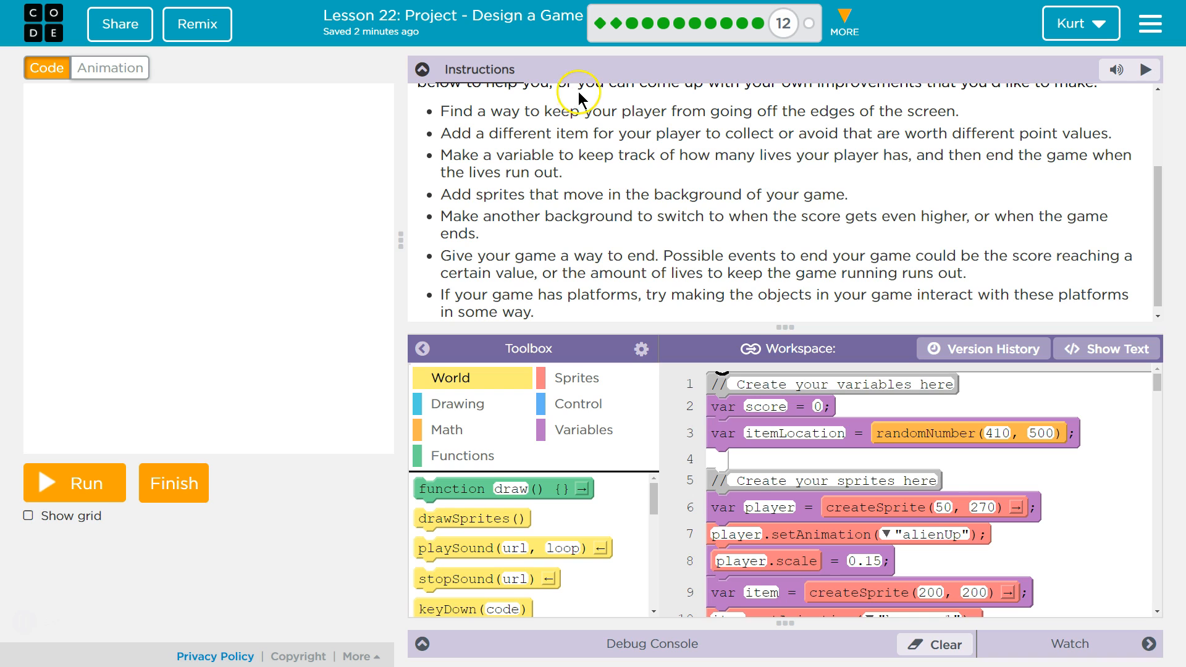
pyautogui.moveTo(862, 342)
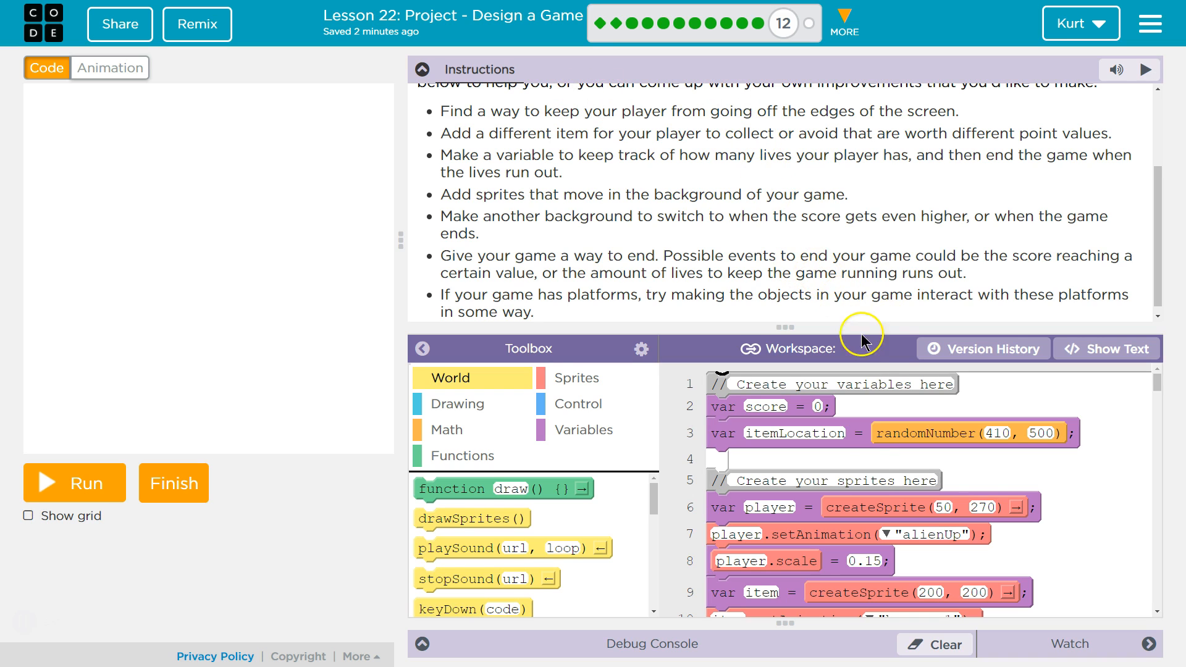
pyautogui.moveTo(883, 417)
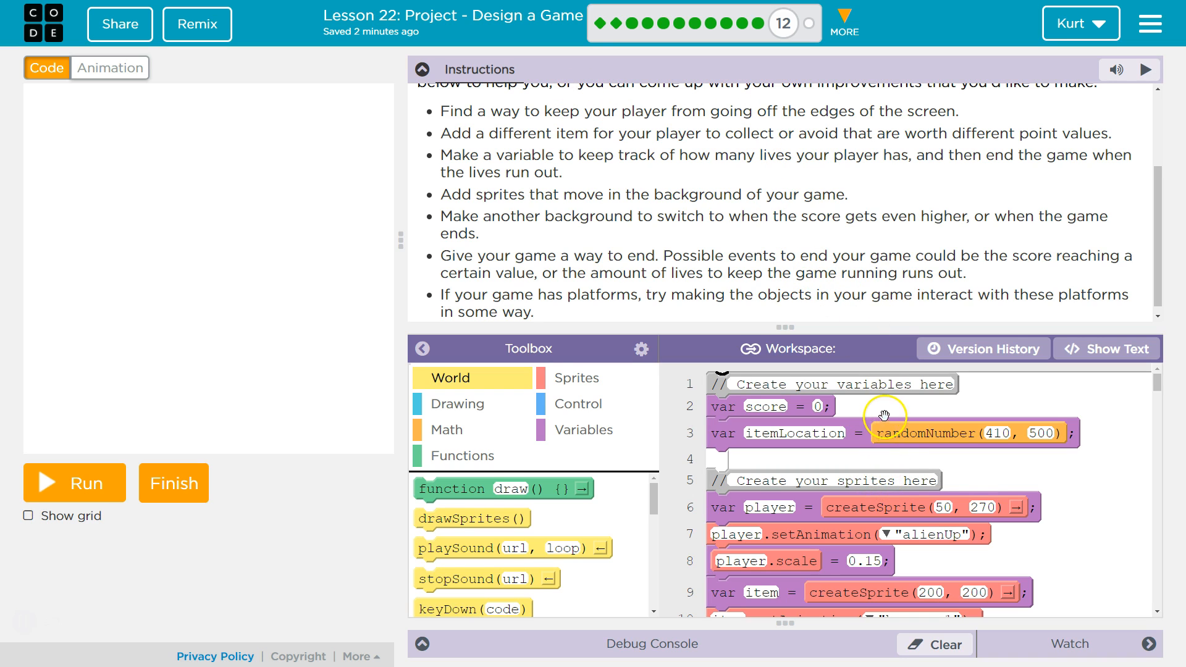
pyautogui.moveTo(867, 326)
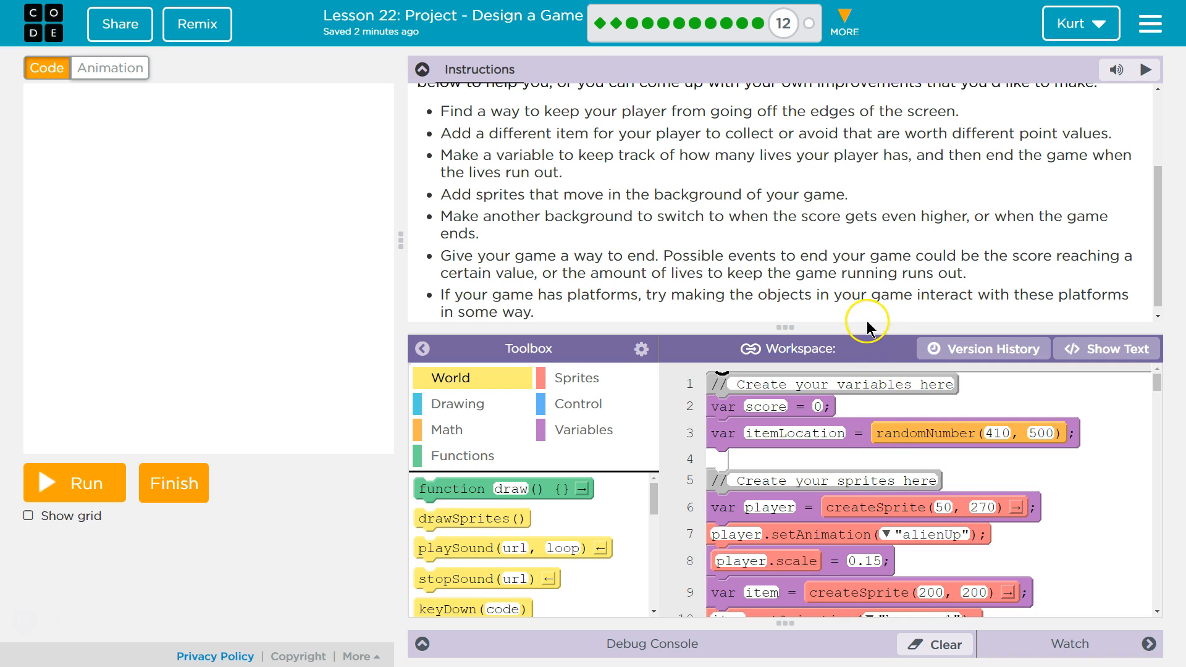
pyautogui.moveTo(867, 325)
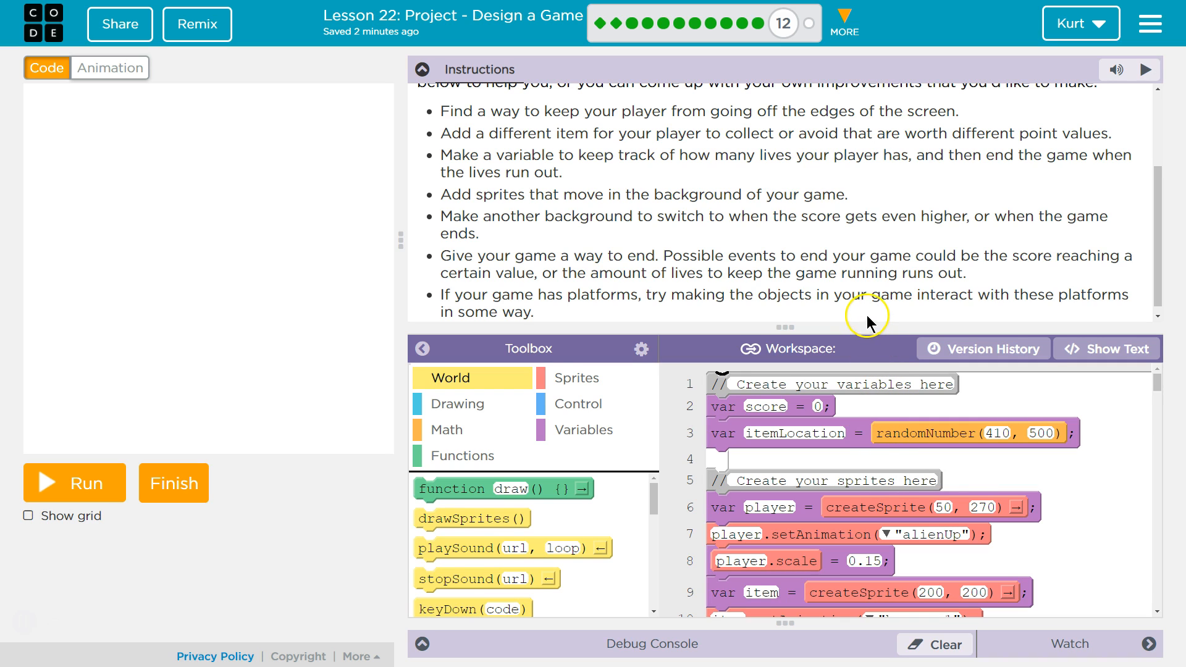
pyautogui.moveTo(864, 307)
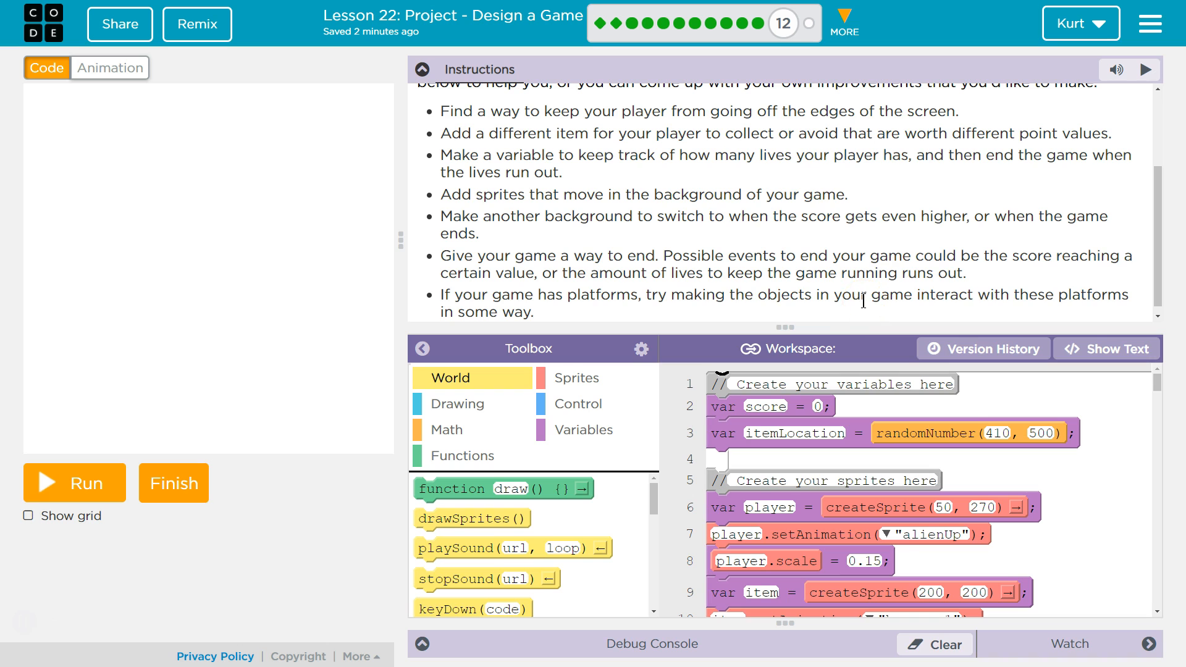
pyautogui.click(57, 483)
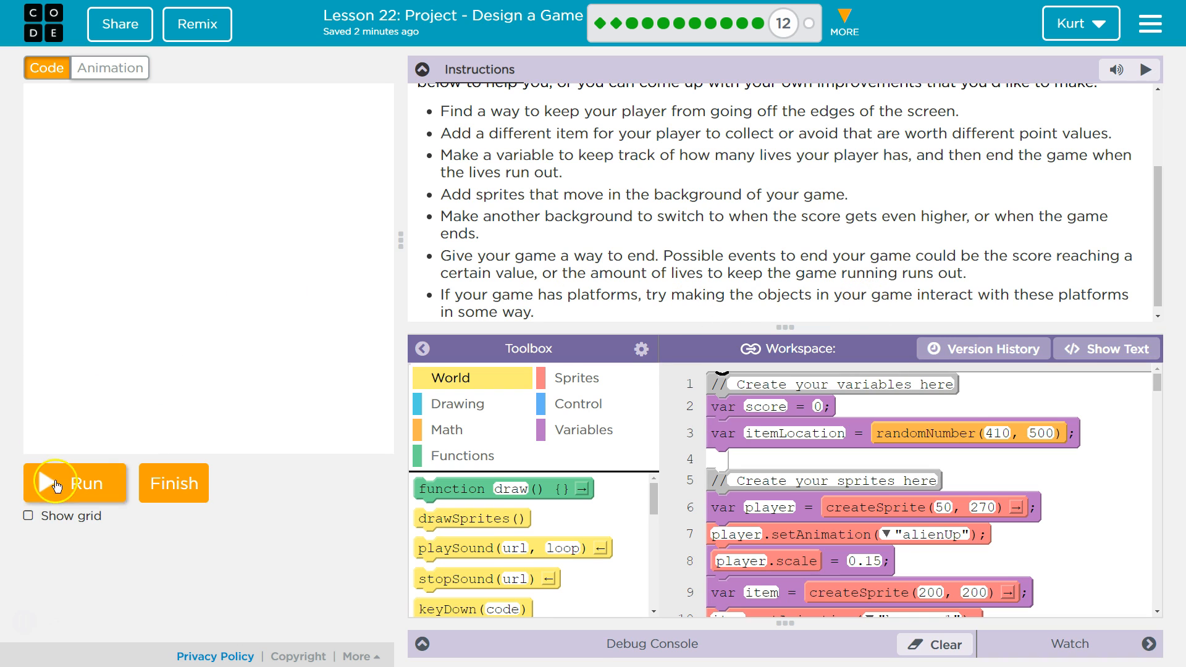
pyautogui.click(74, 483)
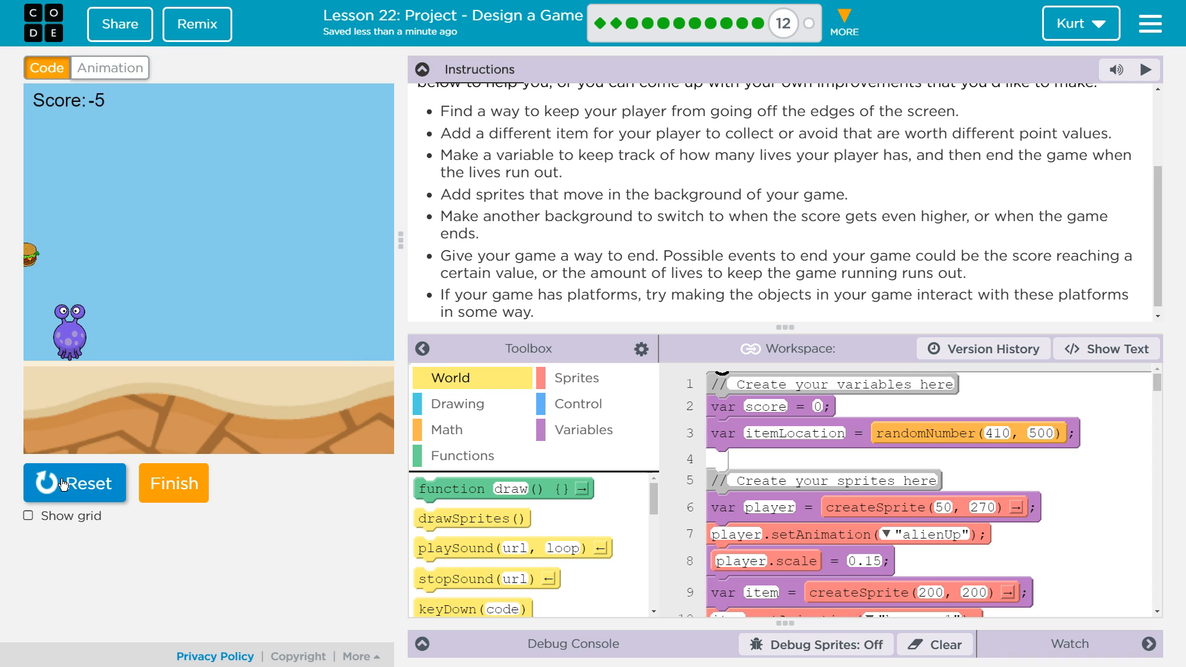
pyautogui.click(74, 483)
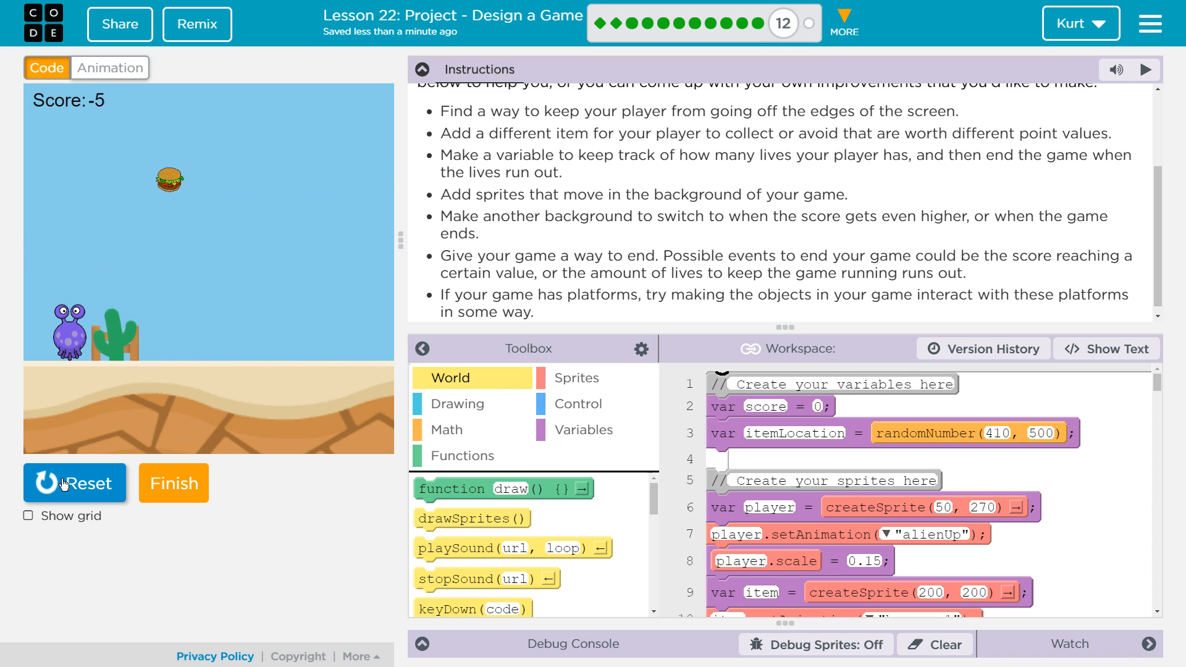
pyautogui.click(75, 484)
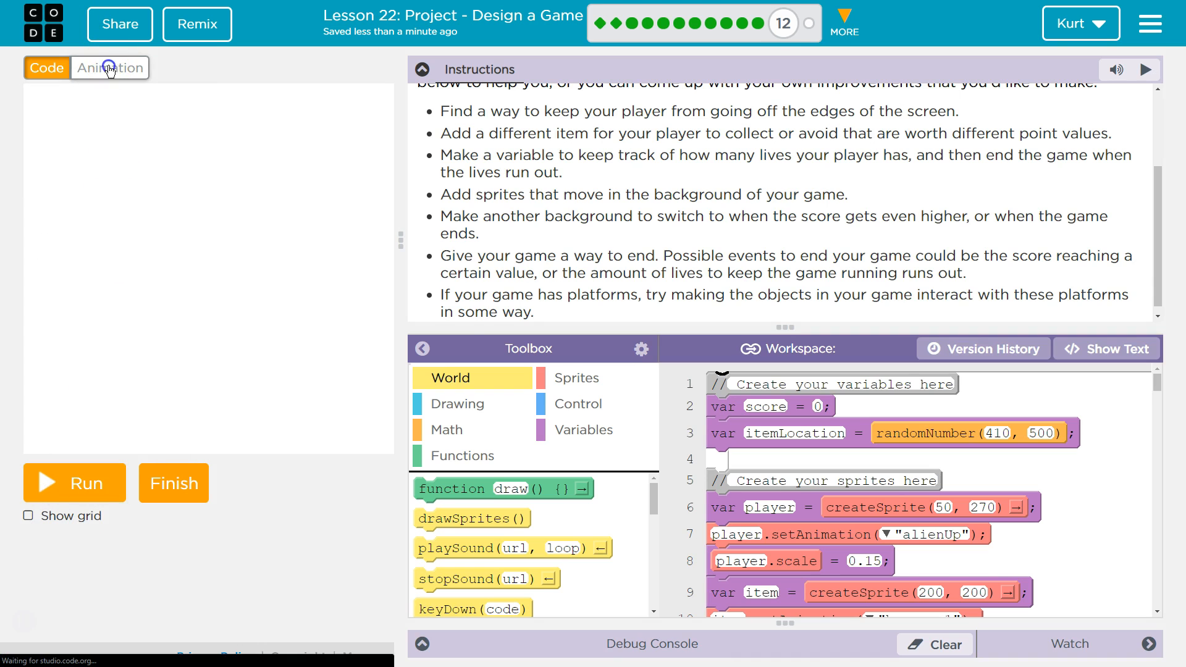
# Add the Sun image from the Environment library as a new animation
pyautogui.click(110, 66)
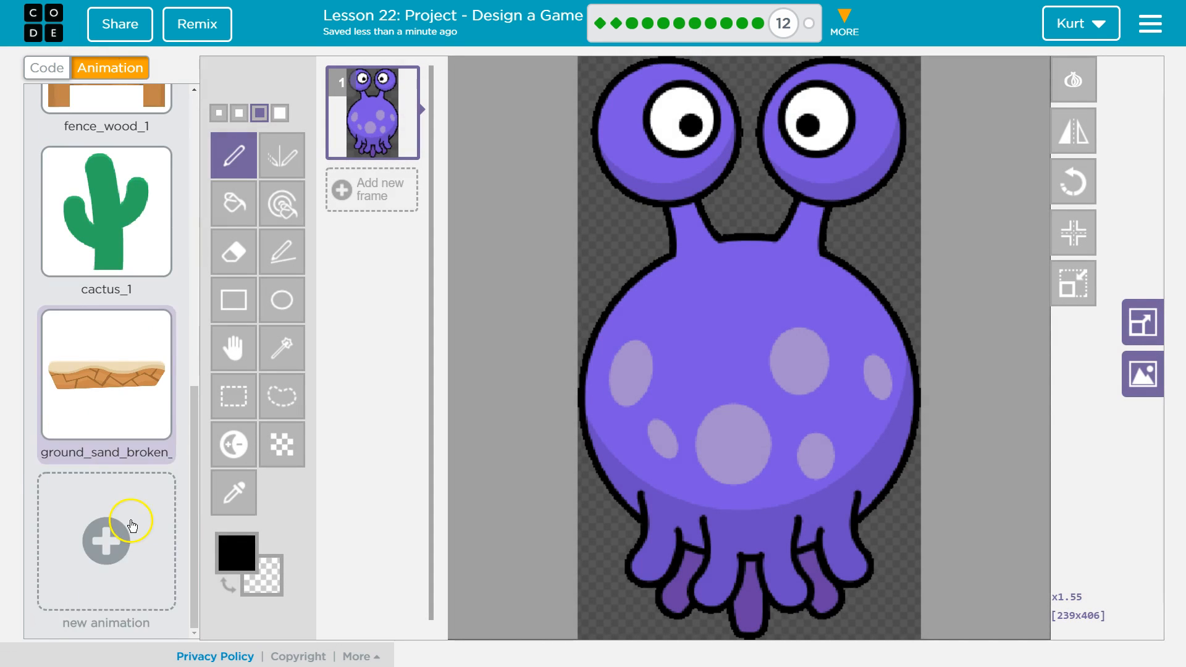
pyautogui.click(106, 539)
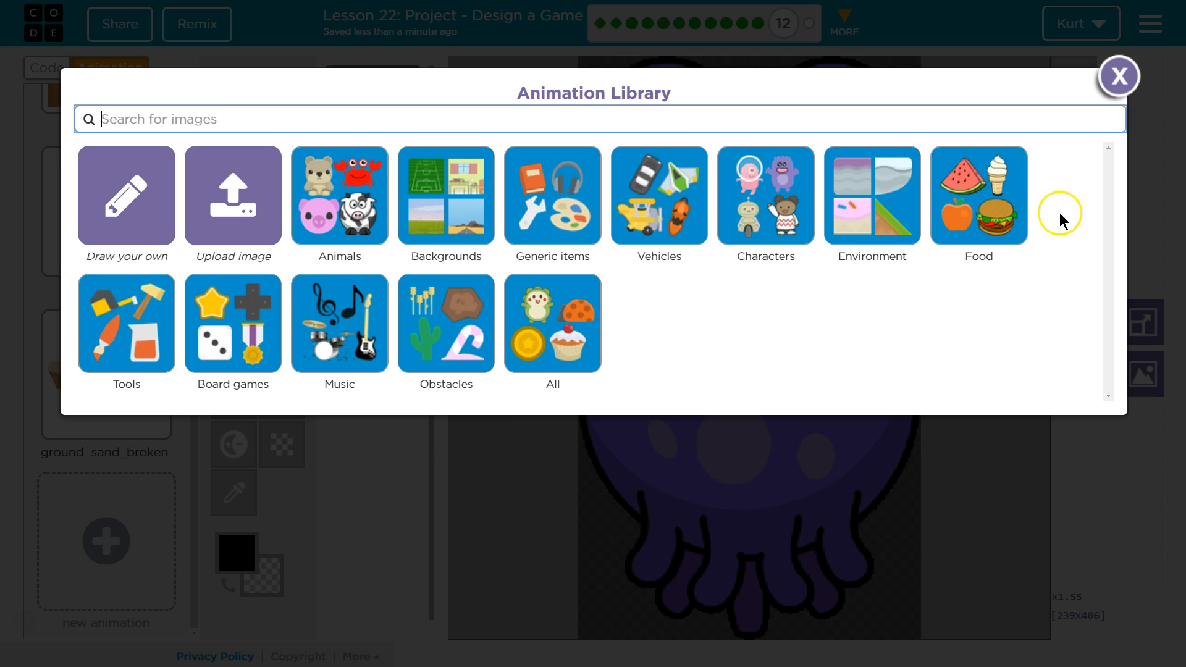
pyautogui.click(871, 195)
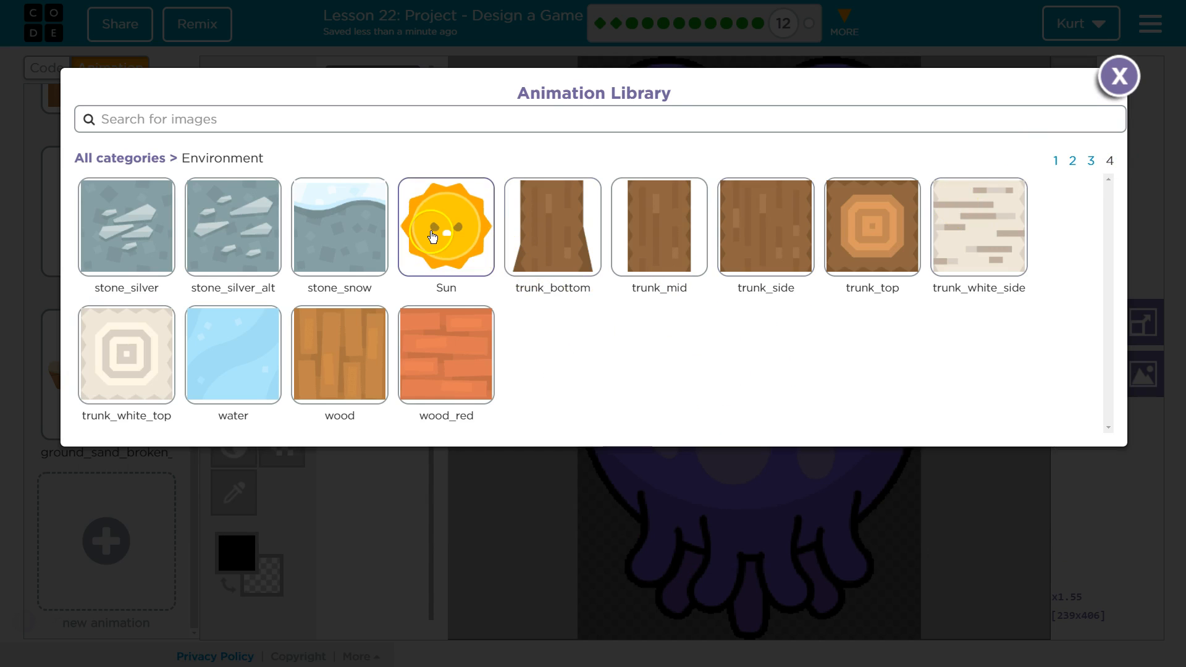
pyautogui.click(1119, 76)
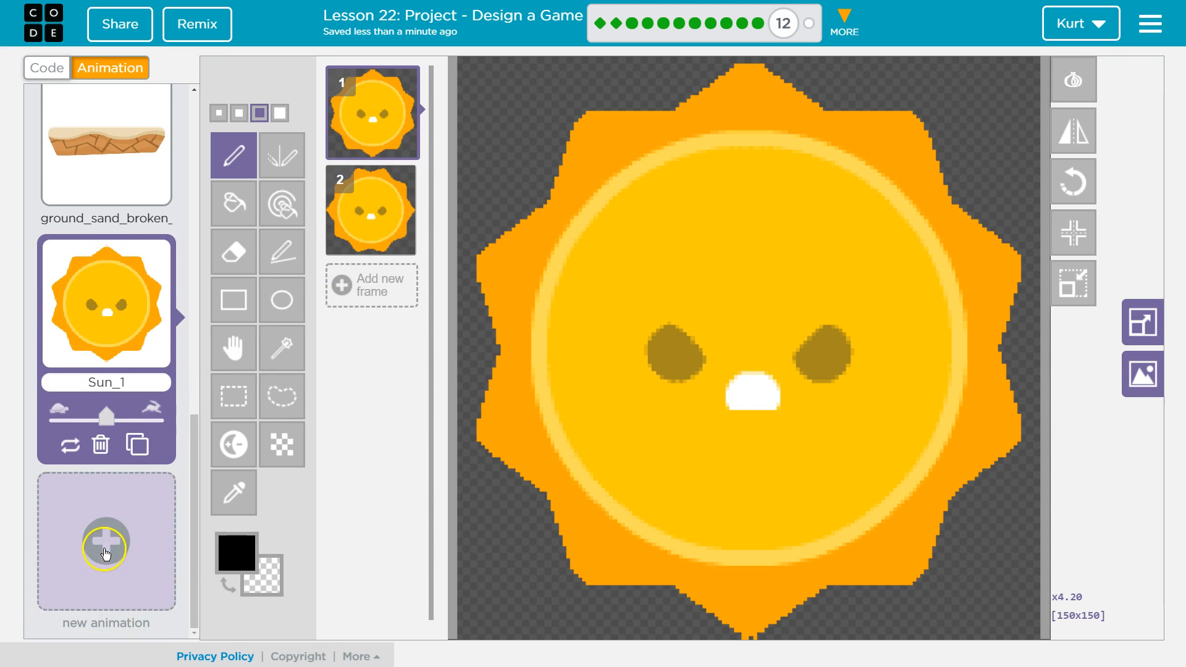
# Browse the All images pages to pick a second sun animation (sun2_1)
pyautogui.click(106, 539)
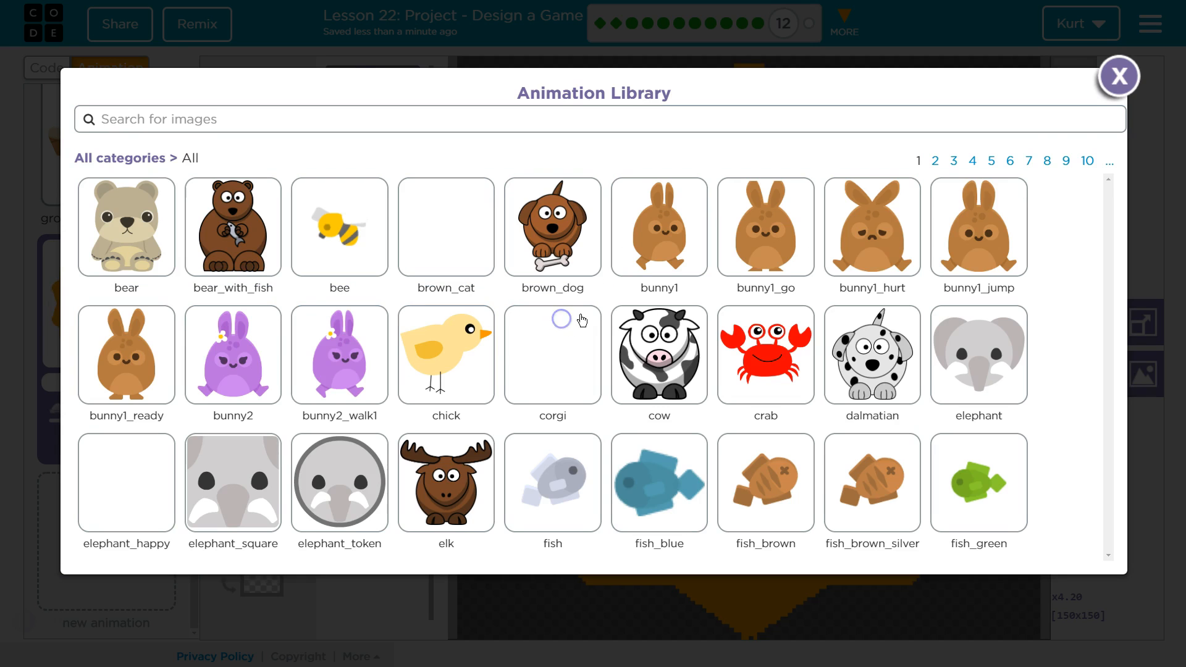
pyautogui.click(1088, 159)
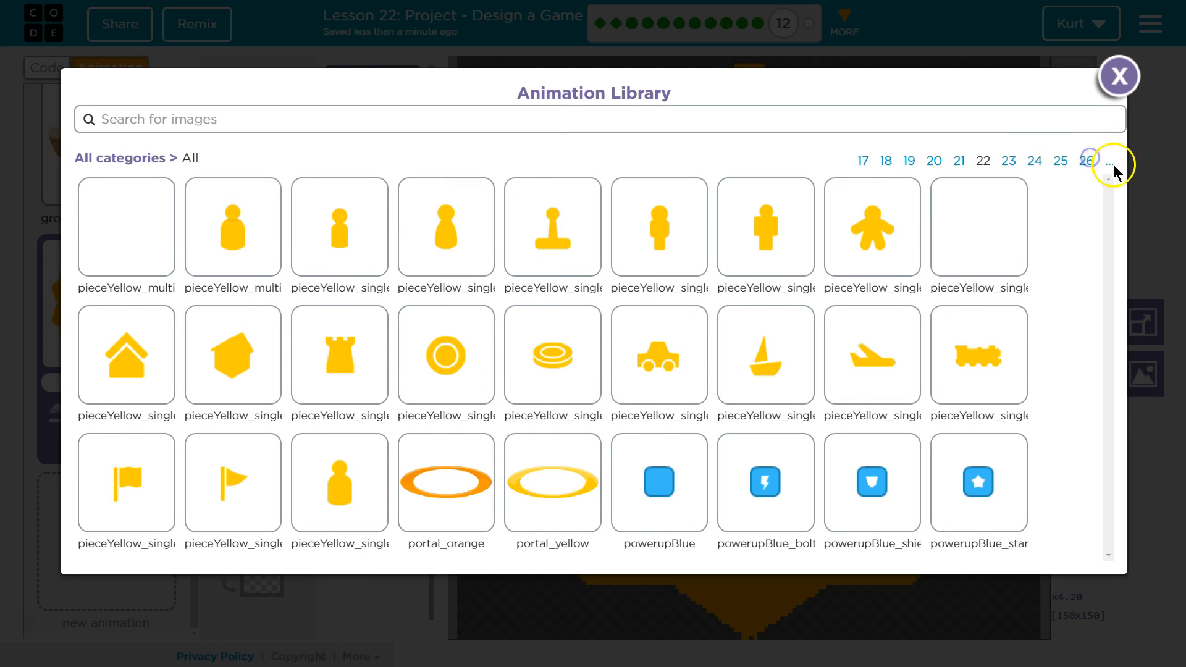
pyautogui.click(1110, 160)
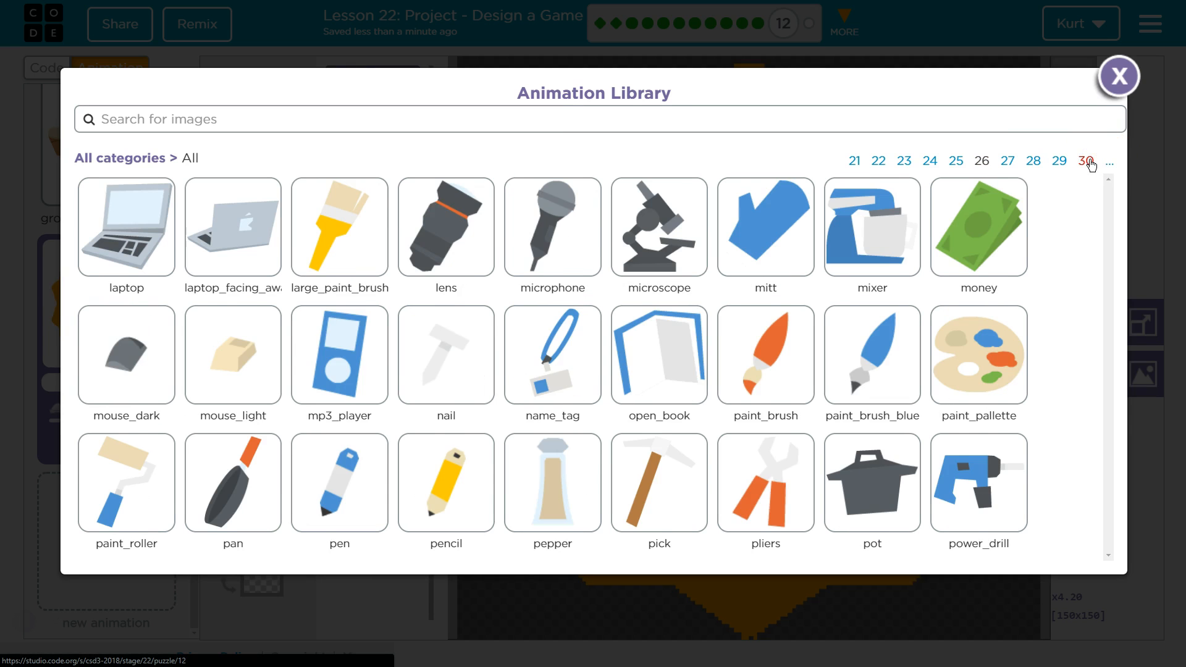
pyautogui.click(1076, 161)
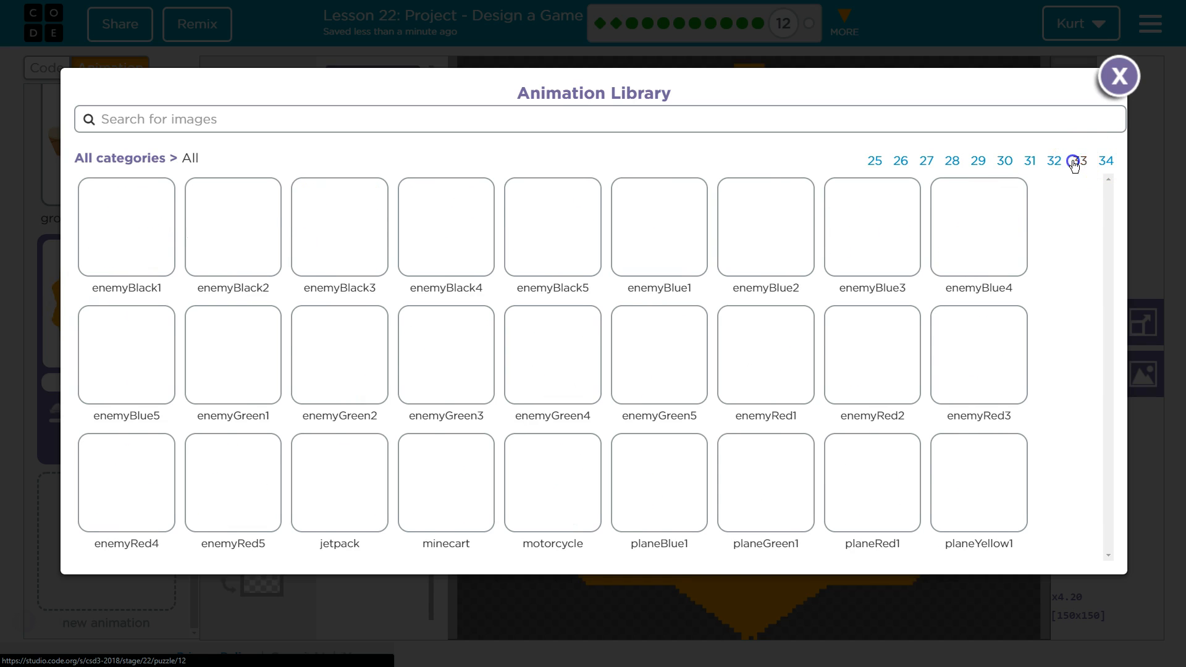
pyautogui.click(1030, 161)
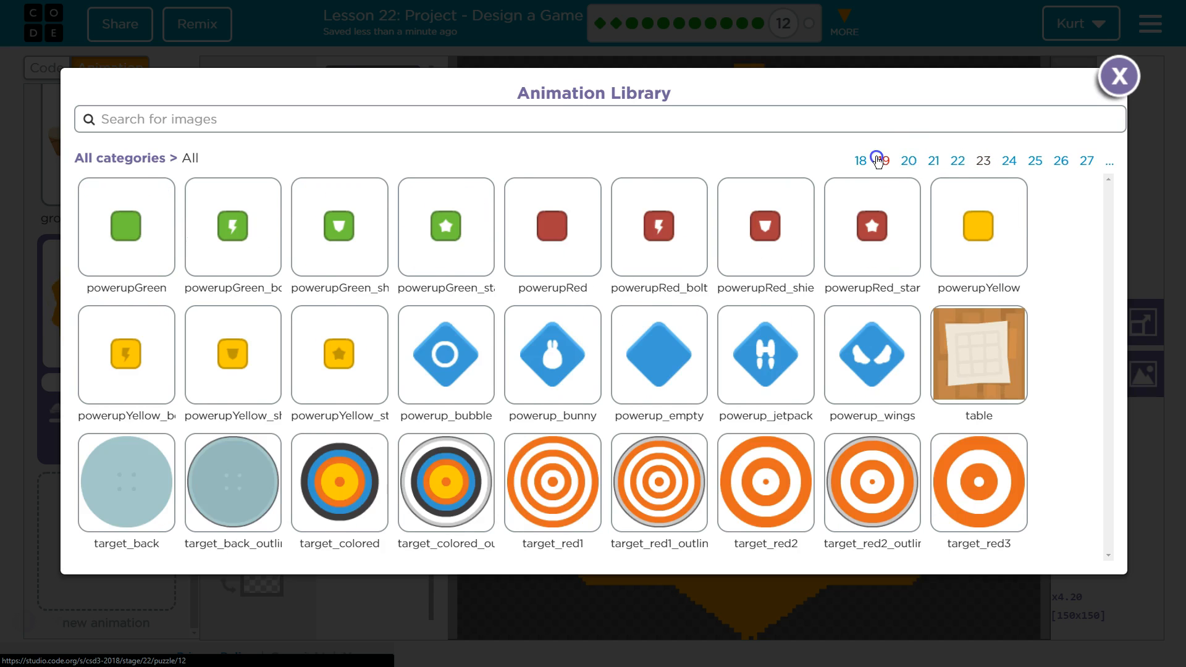
pyautogui.click(878, 161)
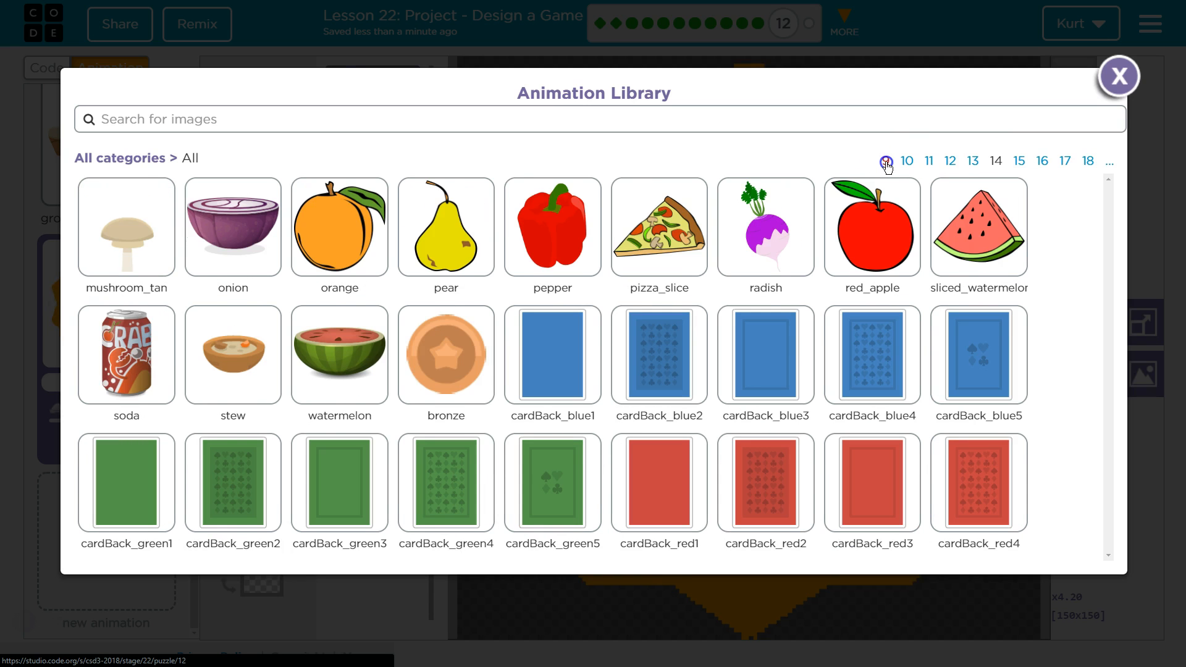
pyautogui.click(886, 161)
pyautogui.write('Sun')
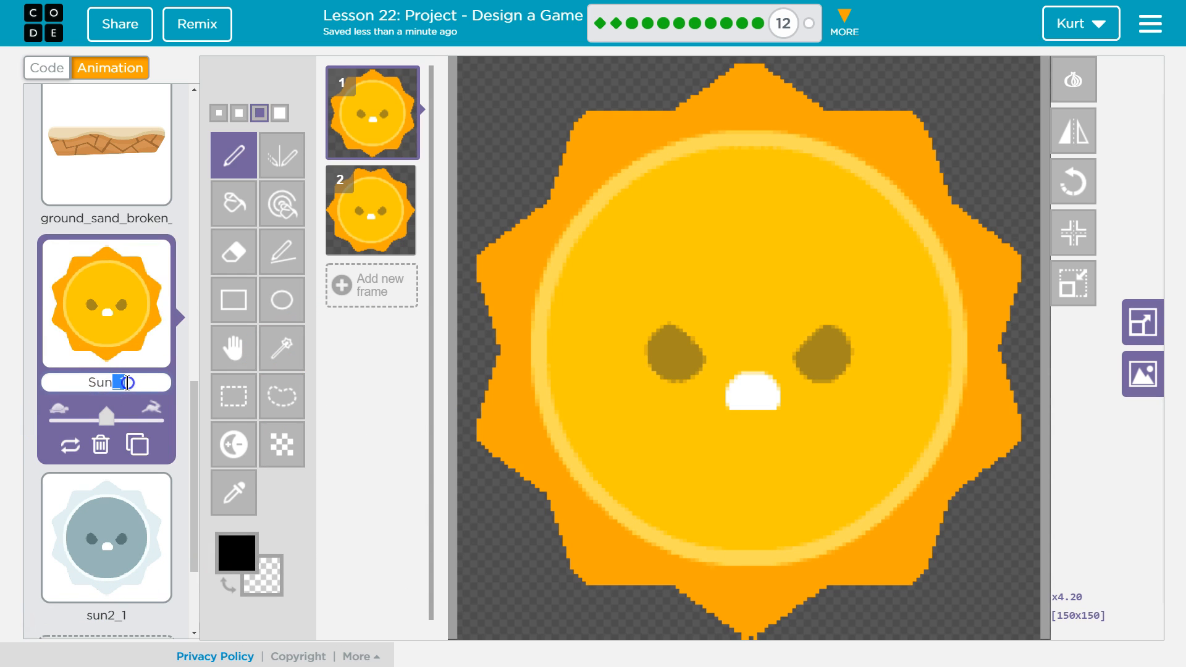
pyautogui.moveTo(237, 566)
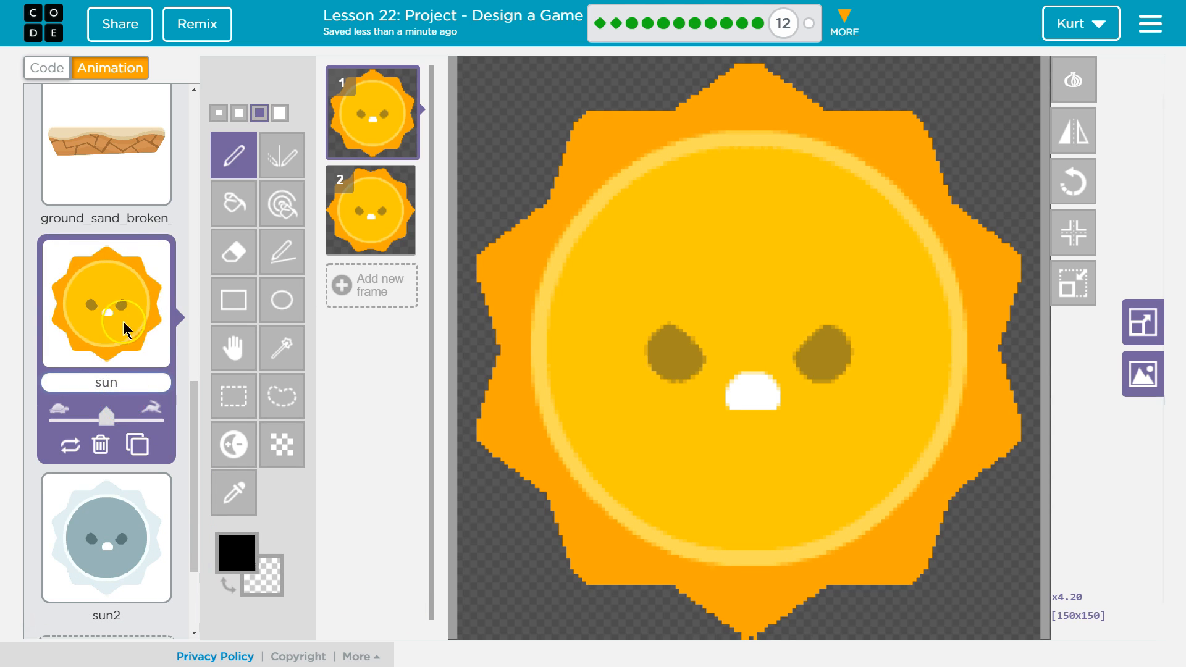
# Return to the code workspace after renaming the animations sun and sun2
pyautogui.click(46, 67)
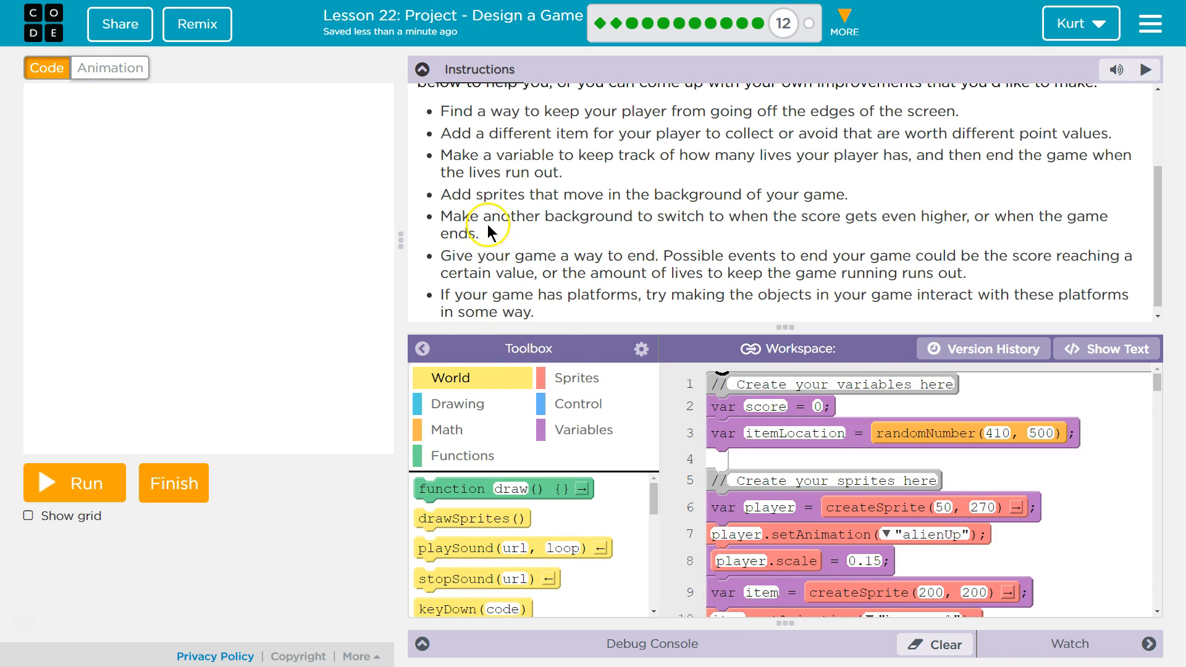
# Create a sun sprite at 350, 50 with the "sun" animation, previewing the scene around it
pyautogui.click(73, 483)
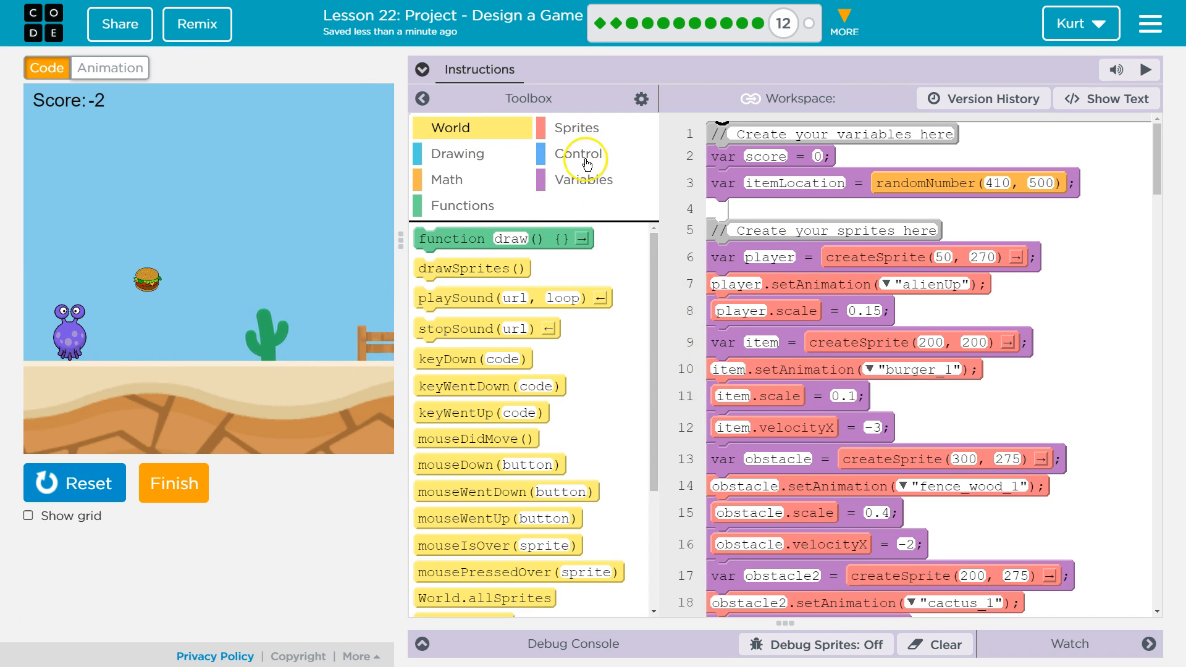
pyautogui.click(578, 127)
pyautogui.write('s')
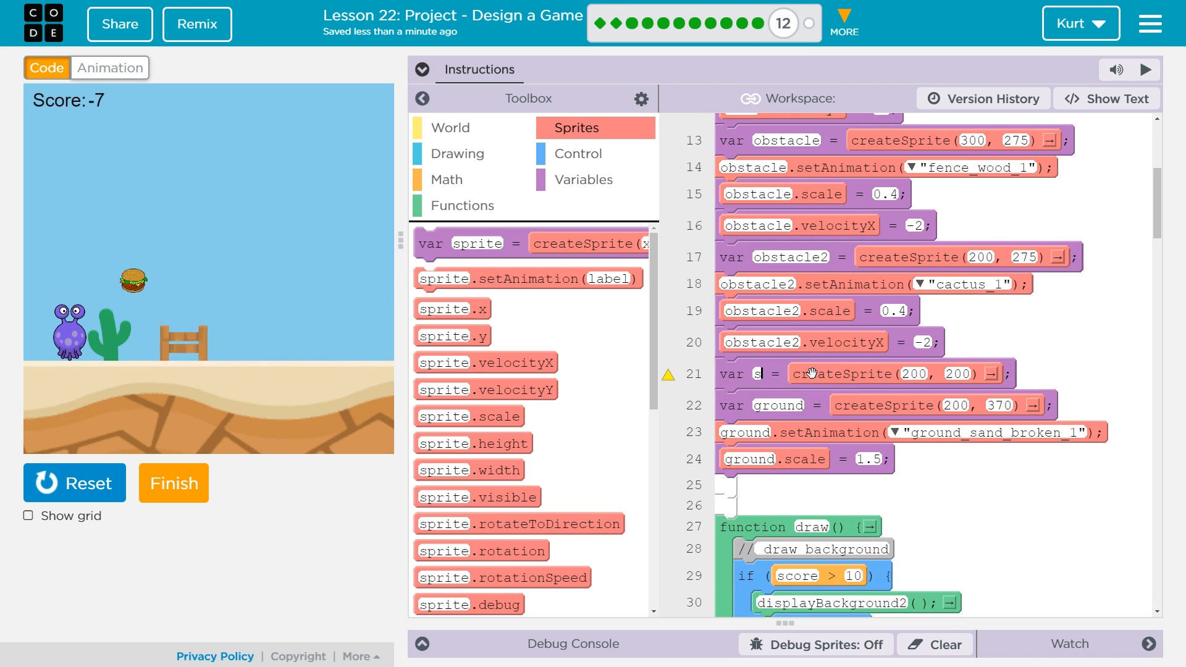
pyautogui.write('un')
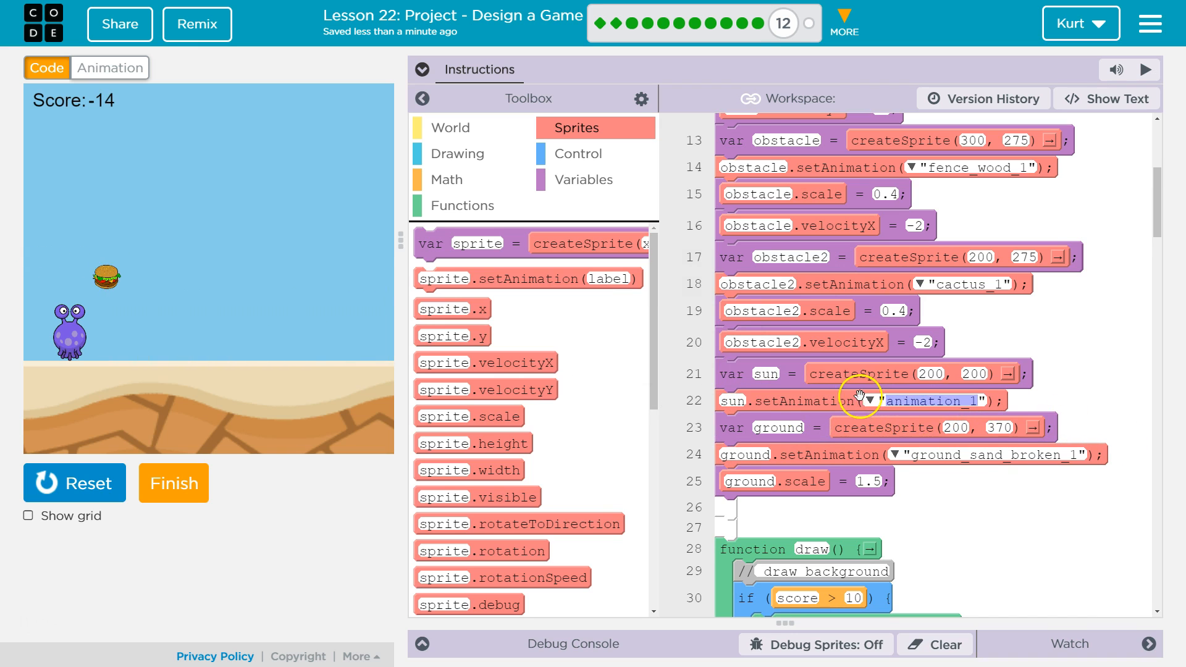
pyautogui.click(868, 401)
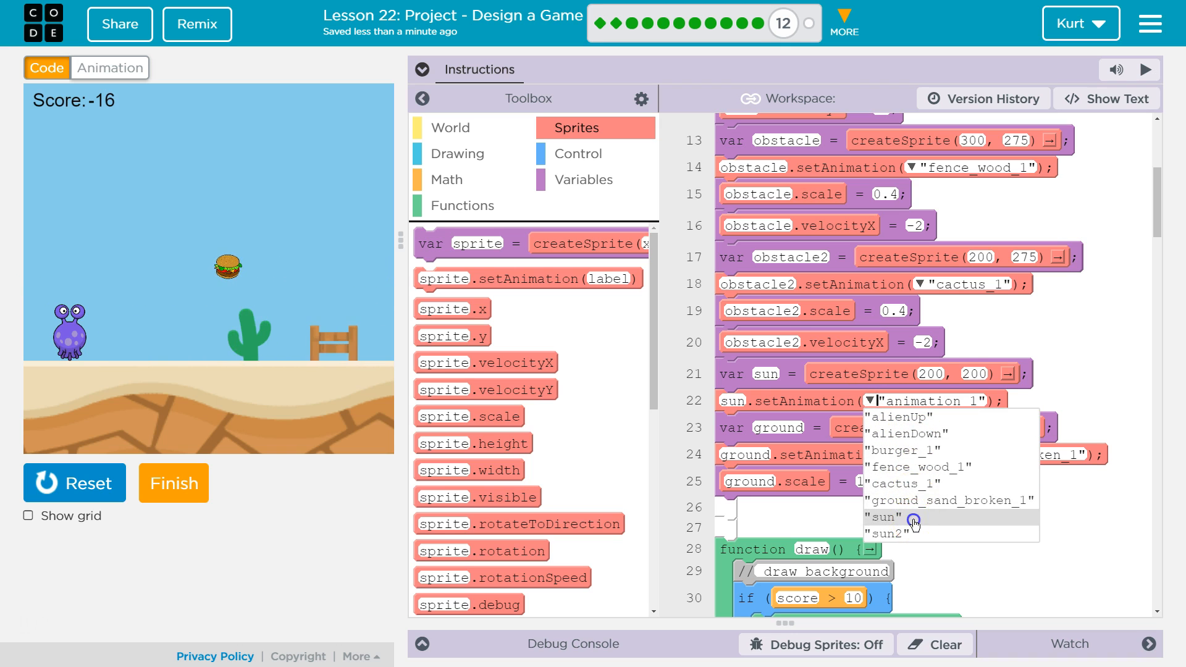
pyautogui.click(885, 518)
pyautogui.write('50')
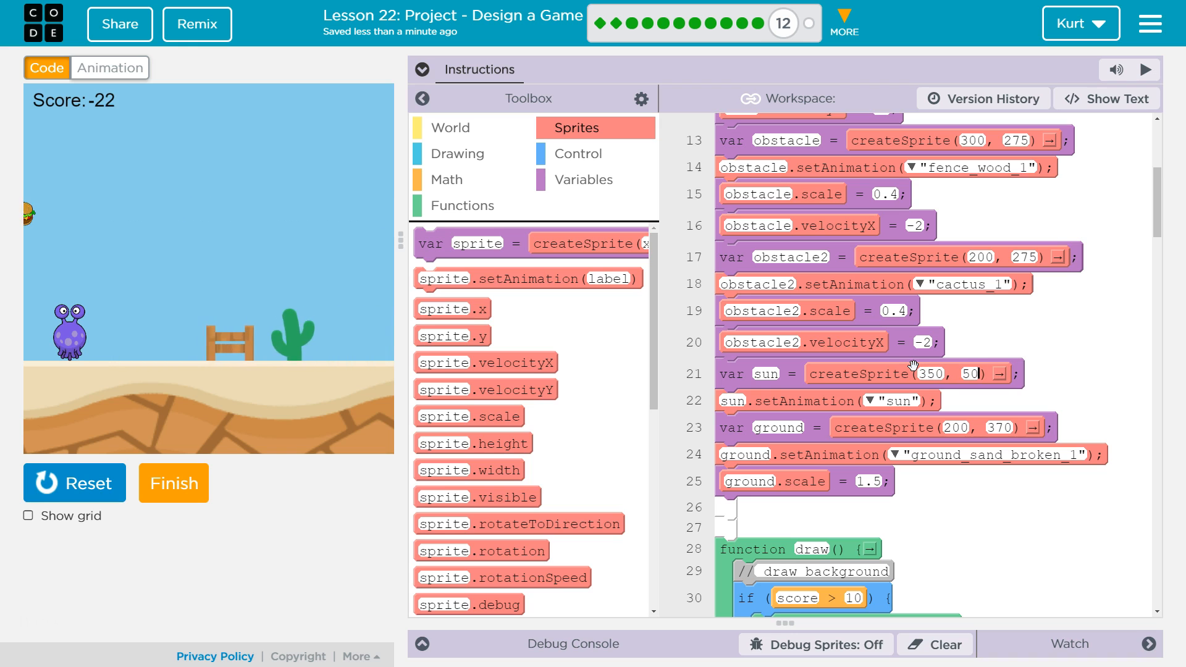
pyautogui.click(73, 483)
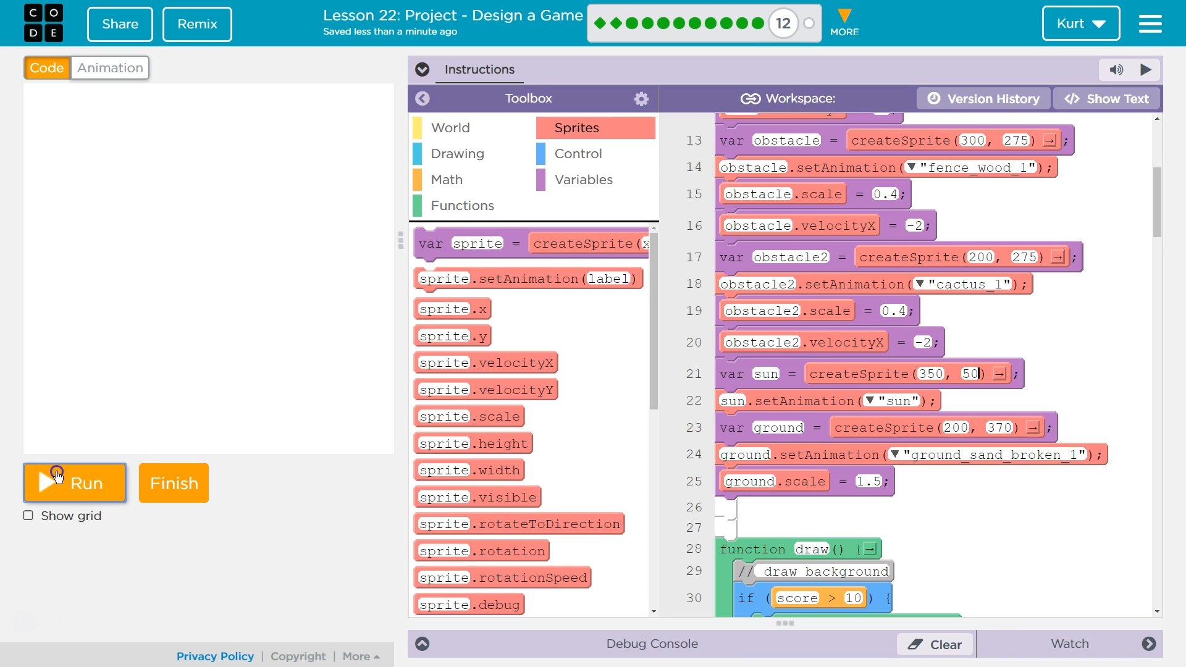
# Set sun.scale = 0.5 and rerun to see the smaller sun in the sky
pyautogui.click(74, 483)
pyautogui.write('su')
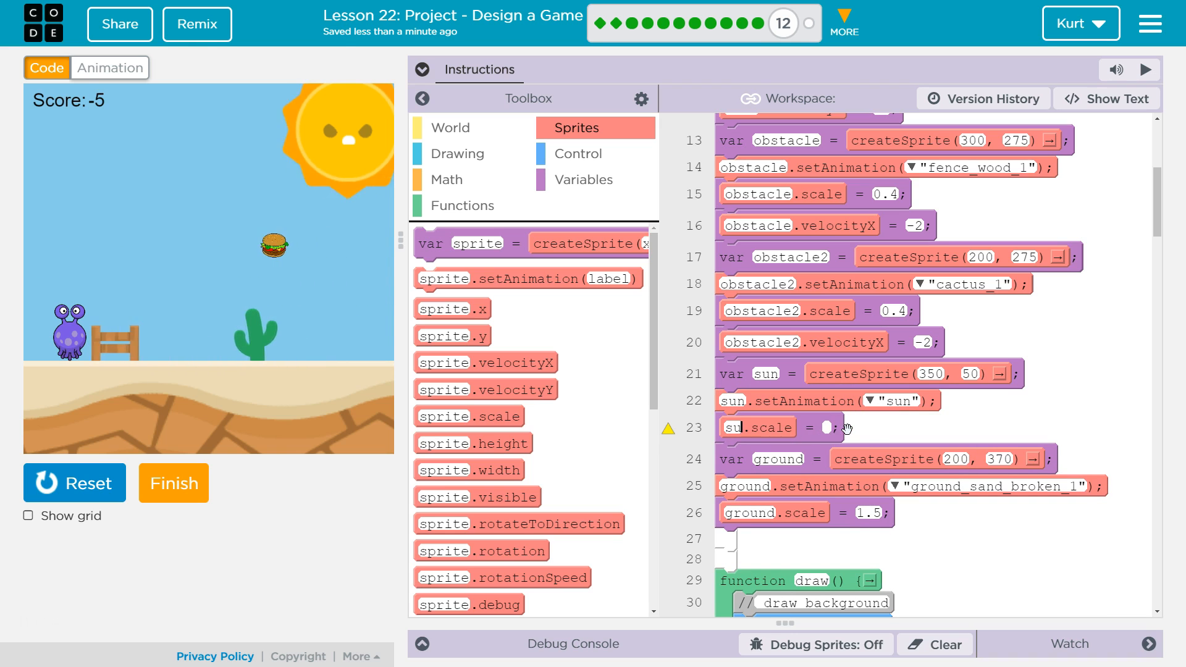
pyautogui.write('n0.5')
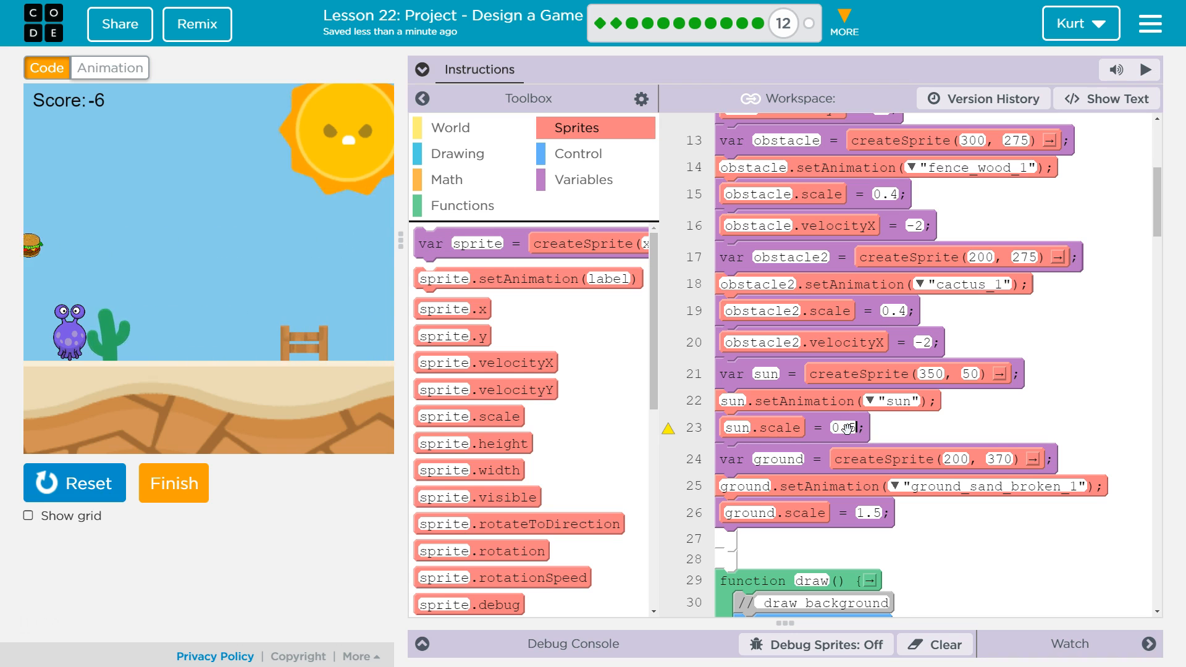
pyautogui.click(74, 483)
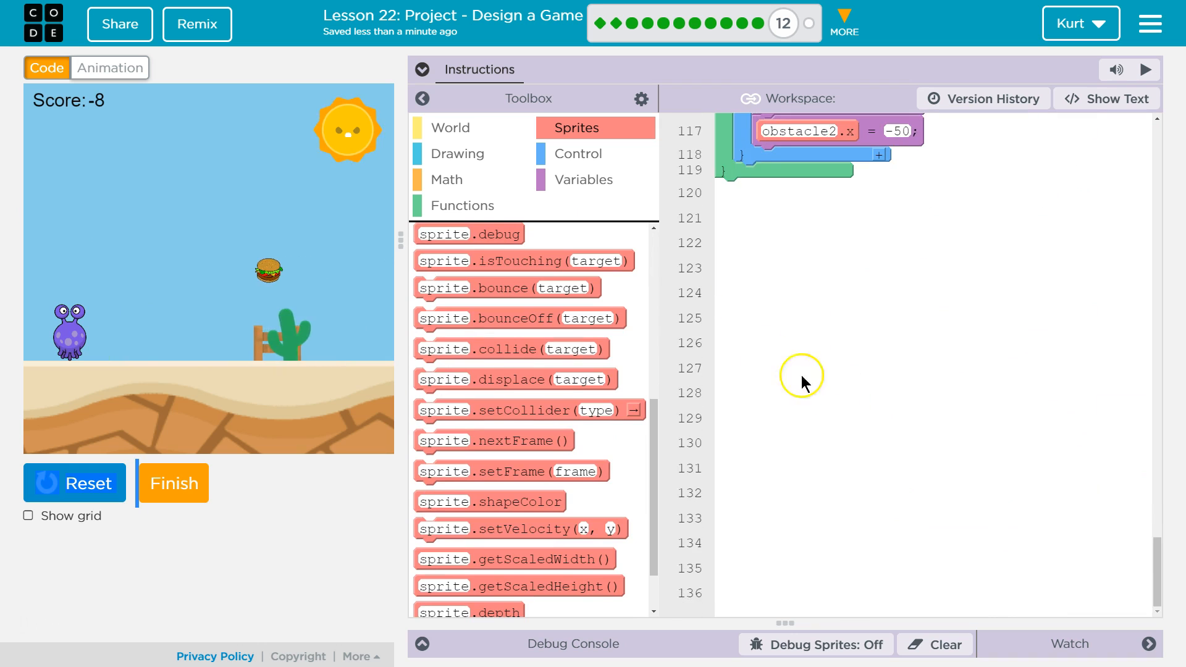
# Add a checkScore function with an if condition score < 0
pyautogui.click(461, 205)
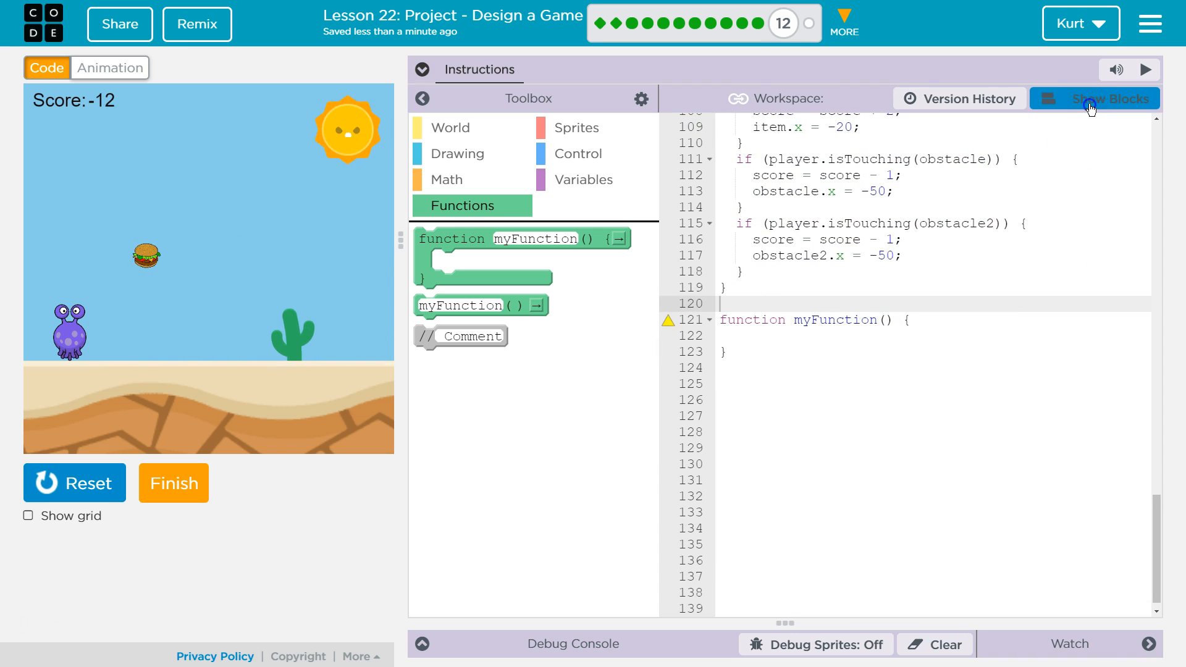
pyautogui.click(1094, 99)
pyautogui.write('checkS')
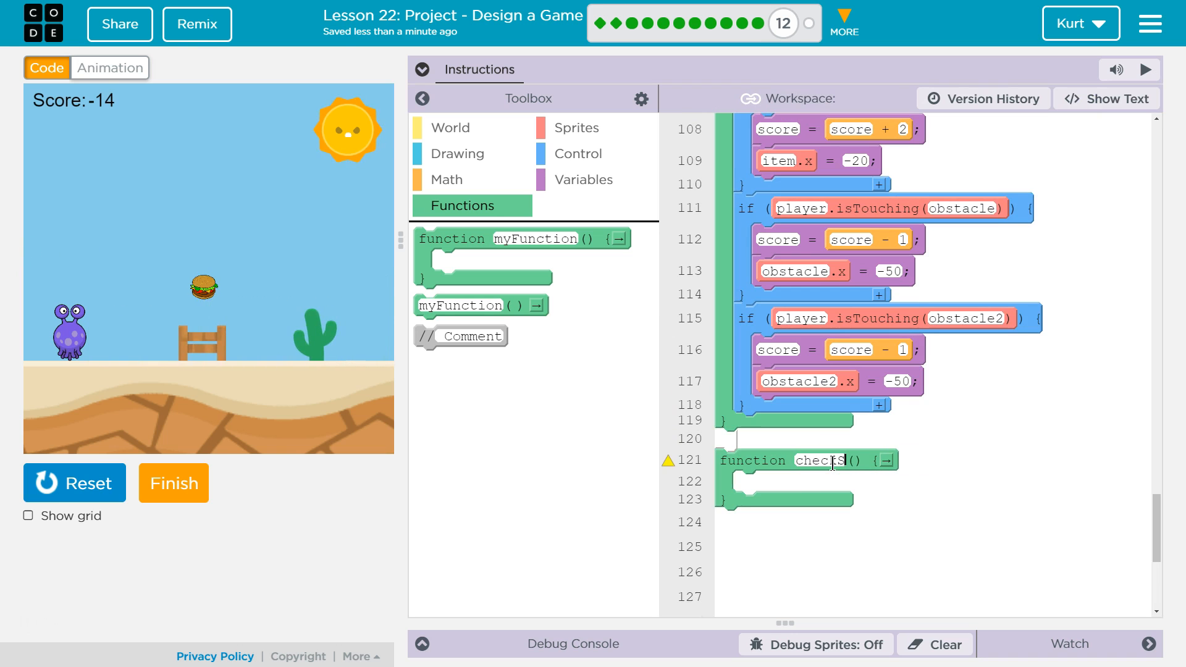
pyautogui.click(579, 153)
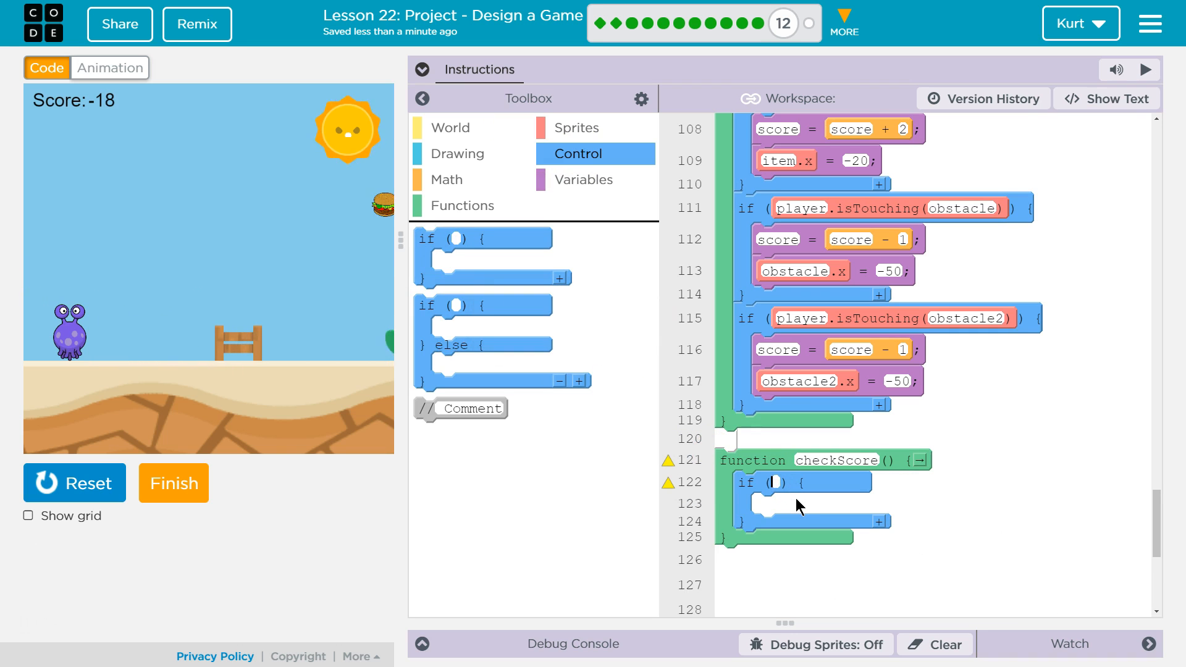
pyautogui.click(446, 181)
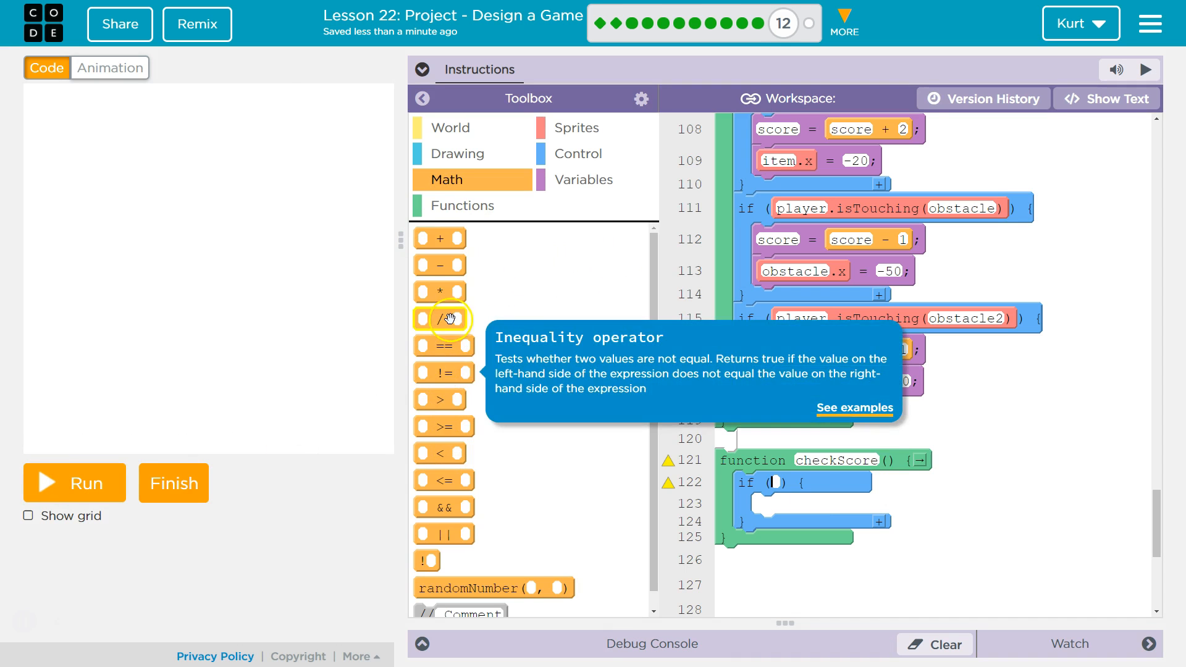
pyautogui.moveTo(444, 454)
pyautogui.write('score <')
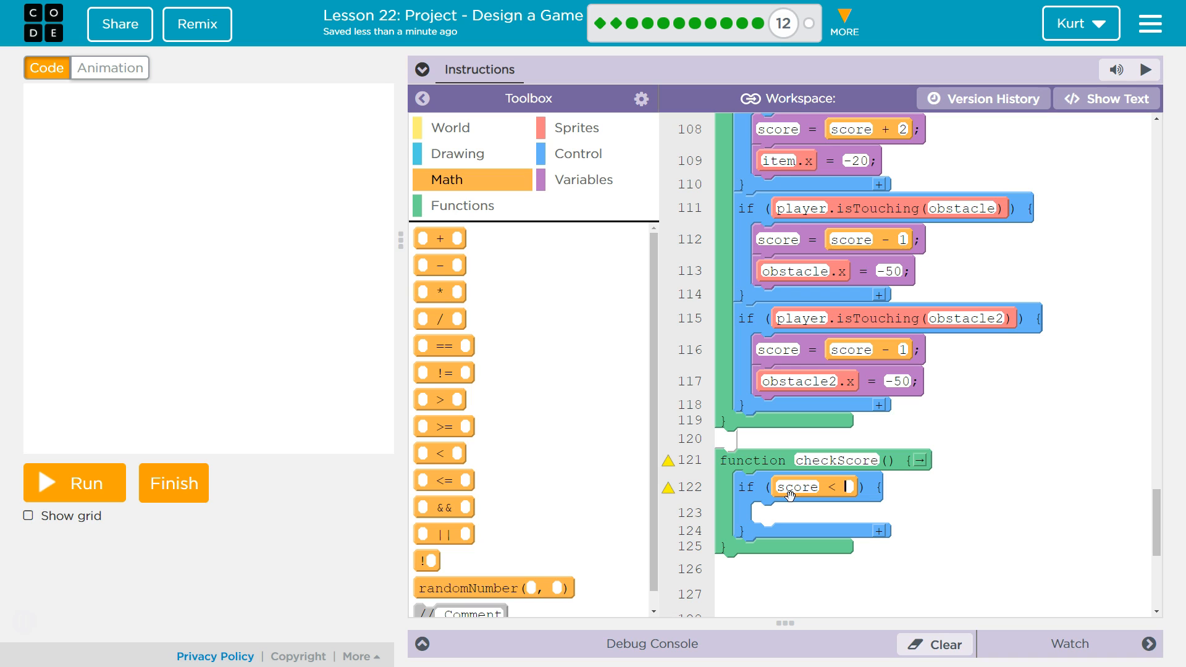
pyautogui.write('-5')
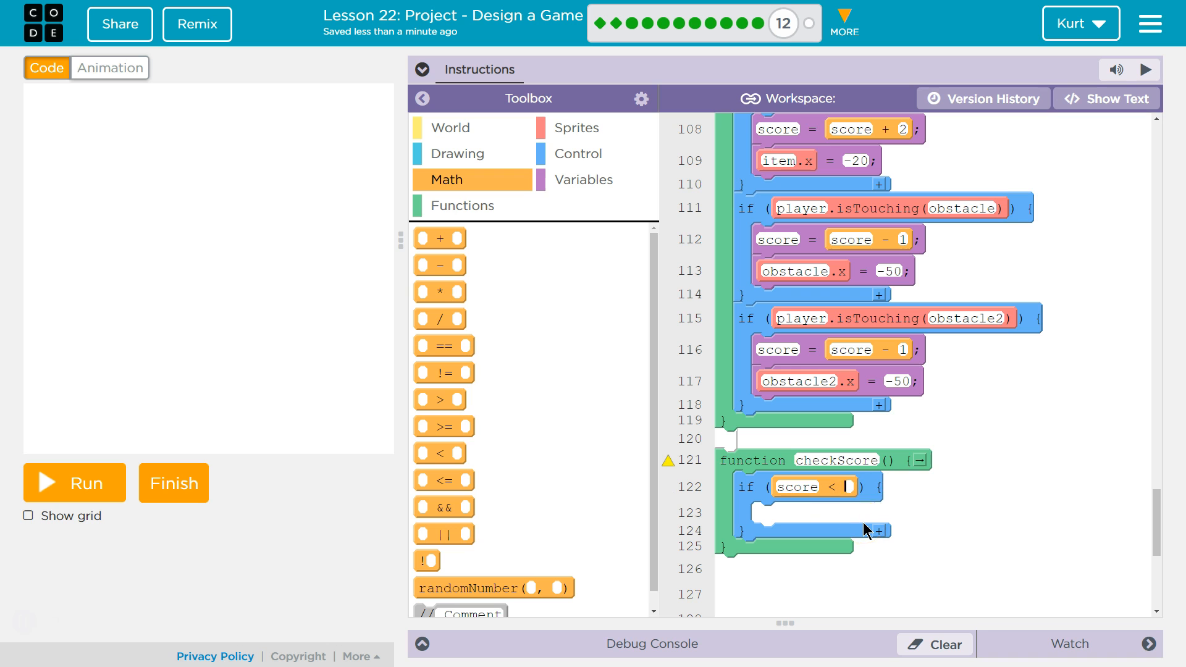
pyautogui.write('0')
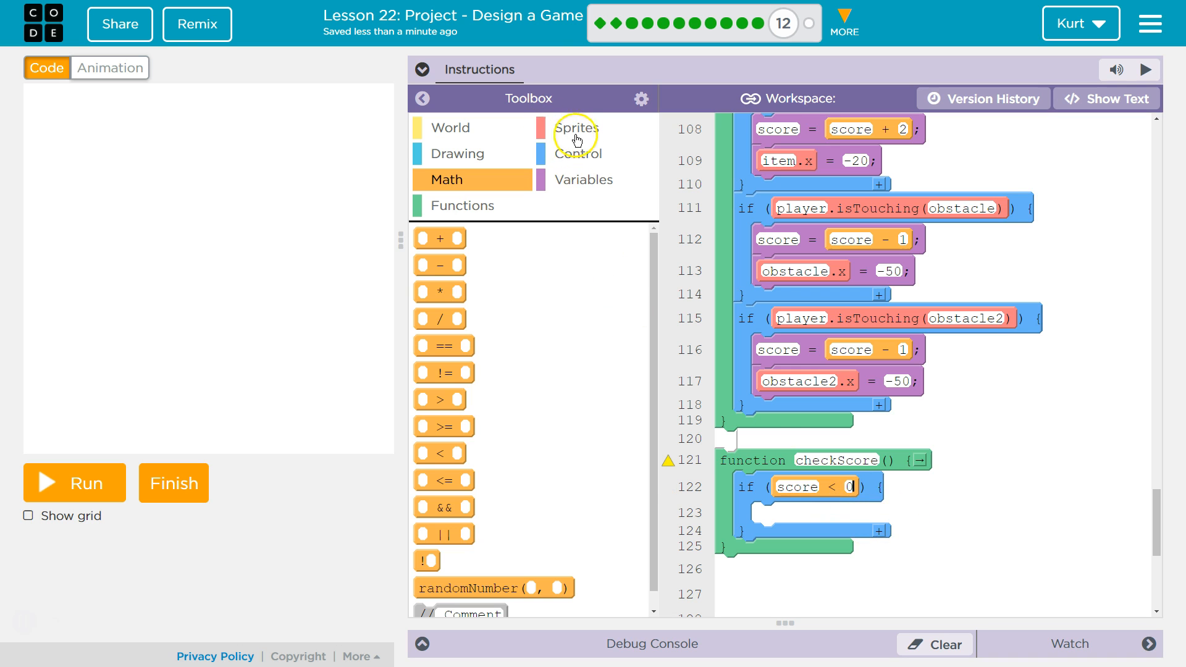
# Set sun.setAnimation("sun2") in the if branch and add an else restoring "sun"
pyautogui.click(575, 127)
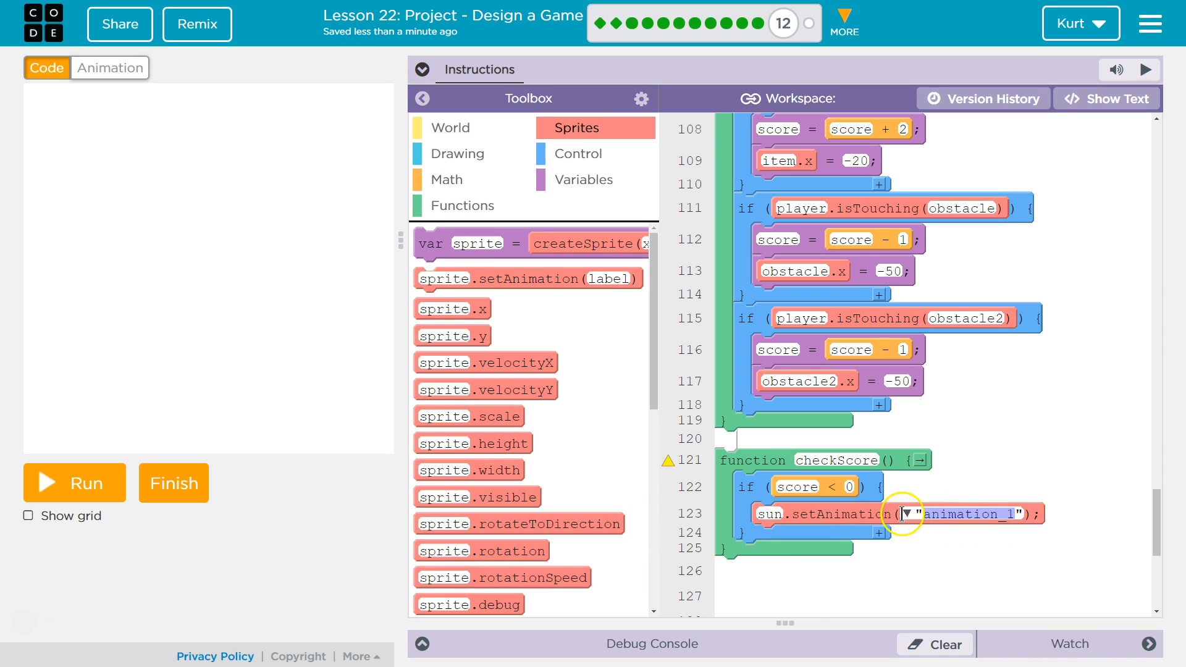
pyautogui.click(905, 514)
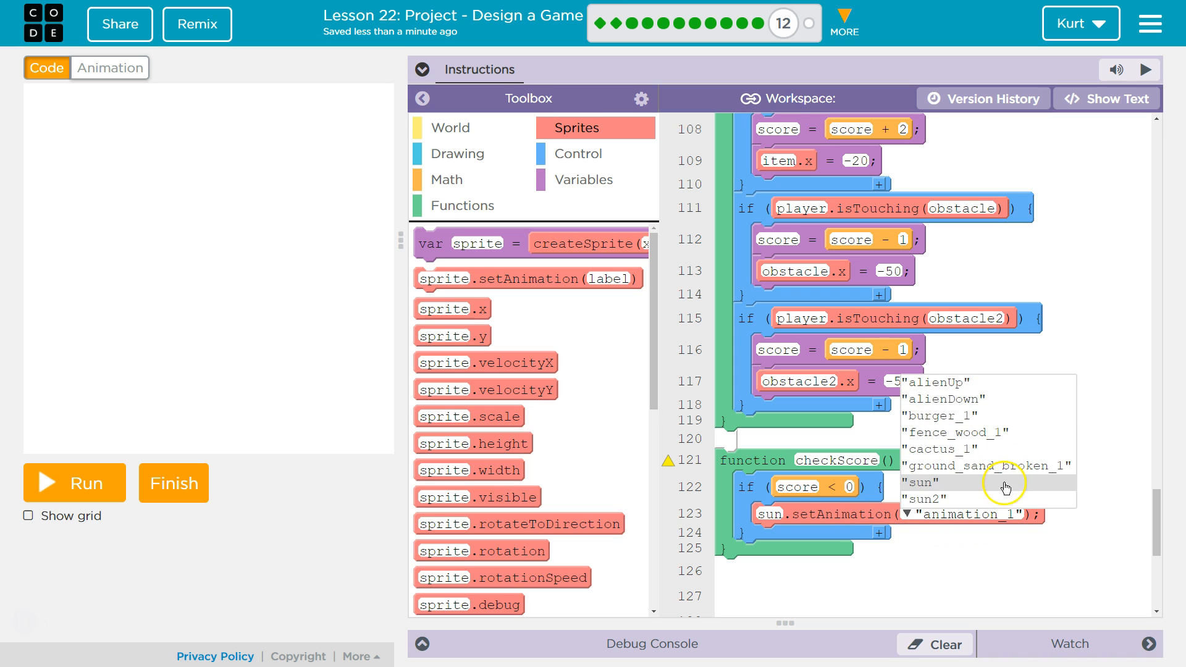
pyautogui.click(925, 498)
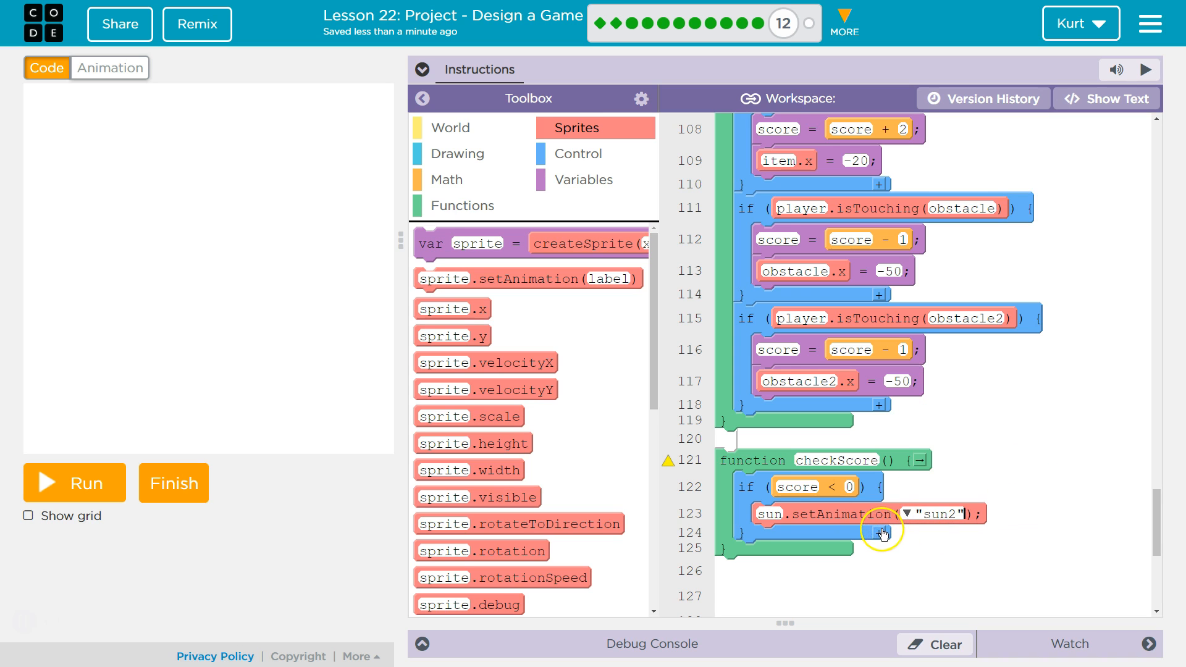
pyautogui.click(882, 530)
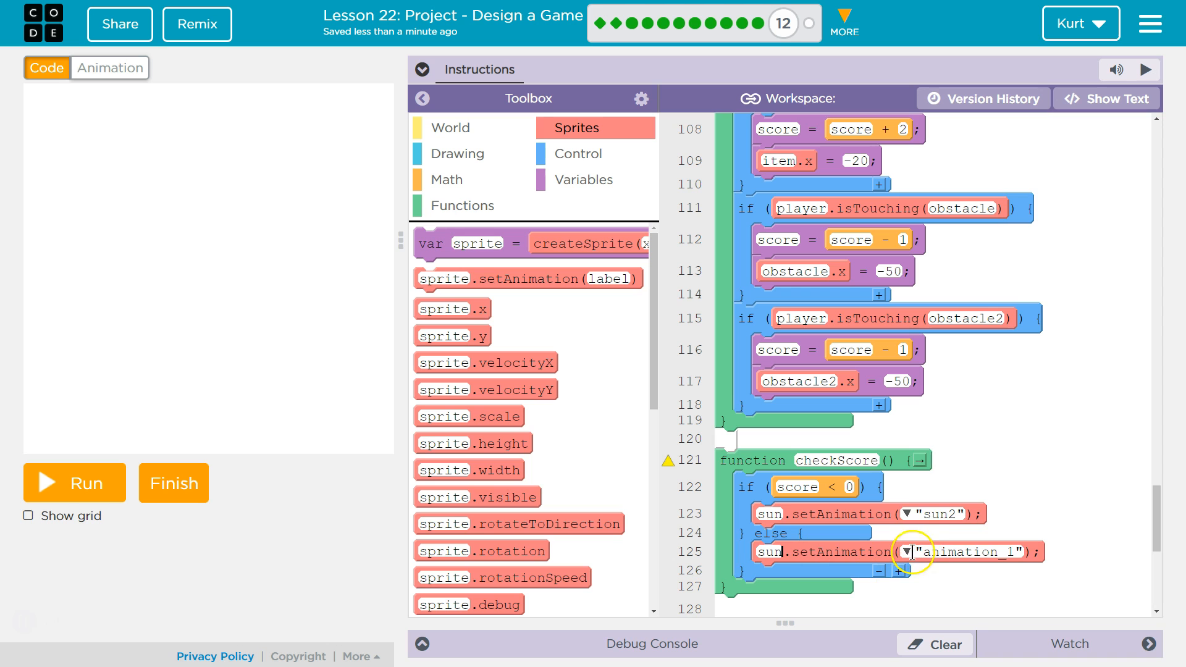
pyautogui.write('sun')
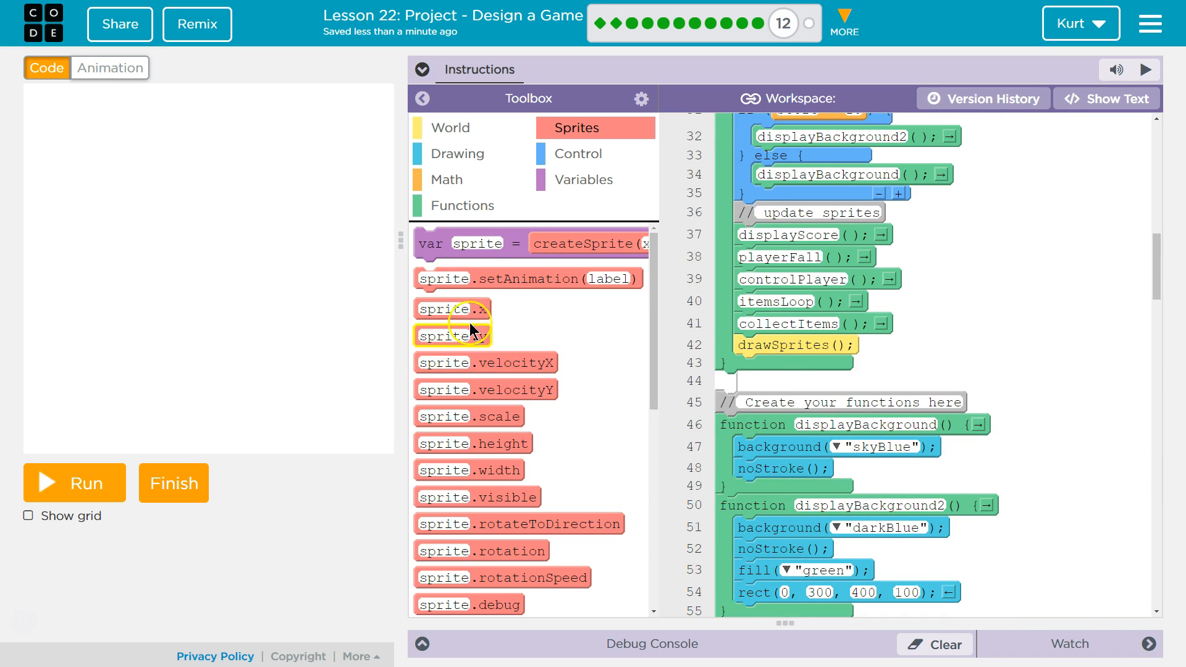
# Call checkScore inside draw before drawSprites and run the game to test it
pyautogui.click(461, 205)
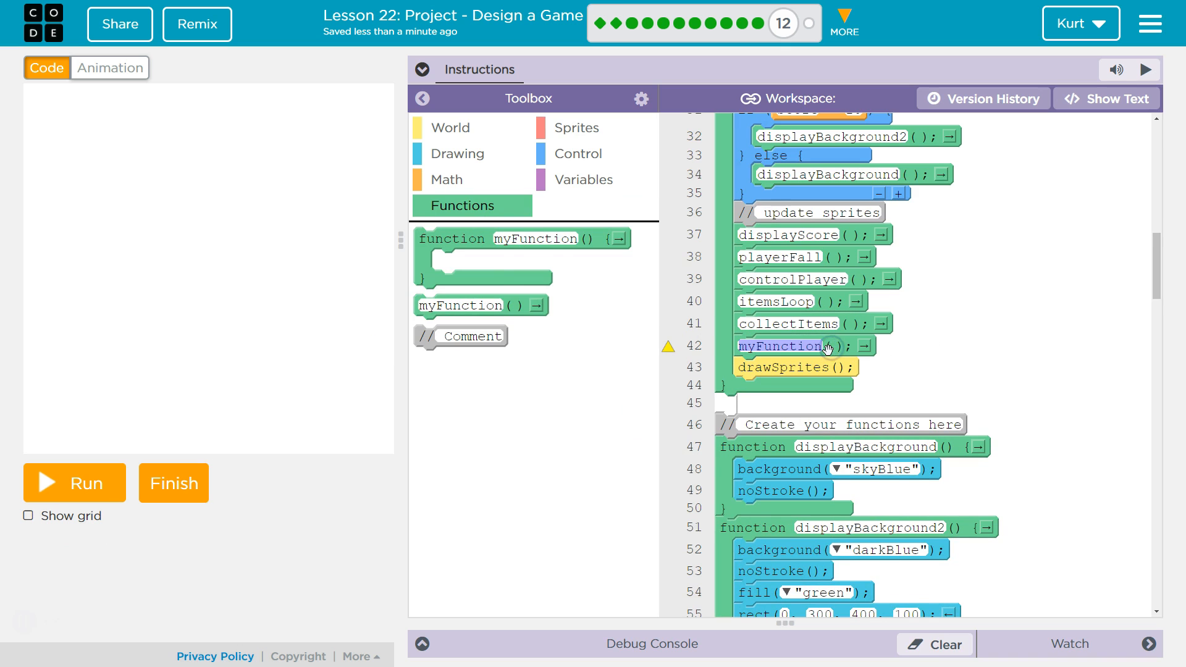
pyautogui.write('checkScore')
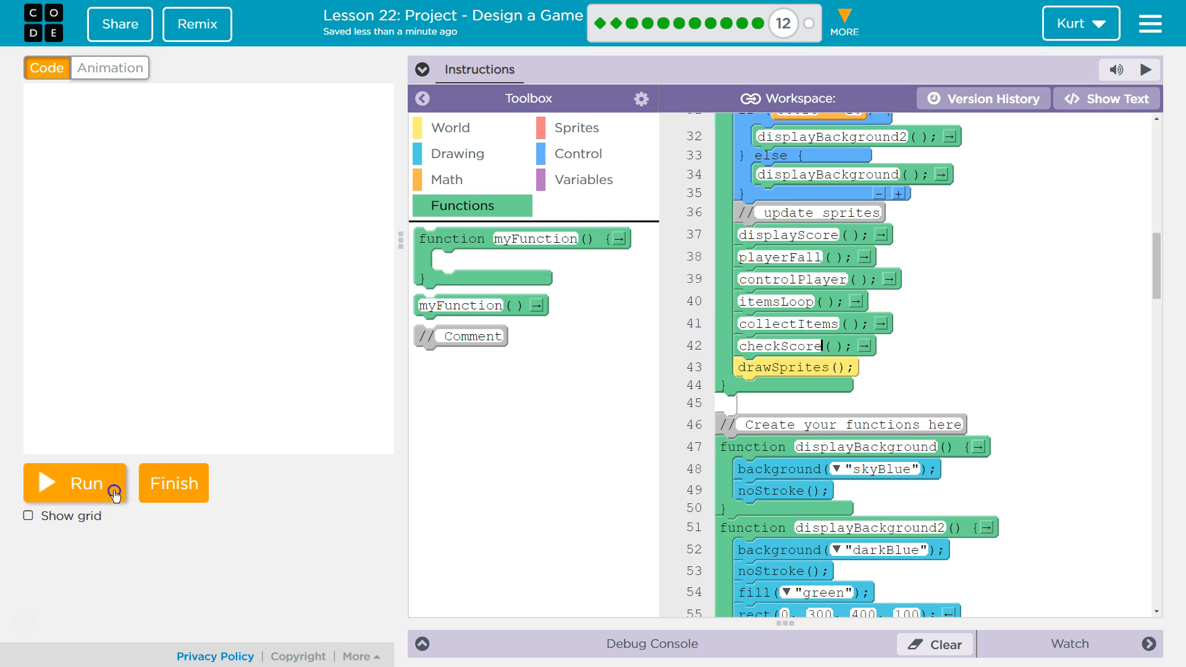
pyautogui.click(75, 484)
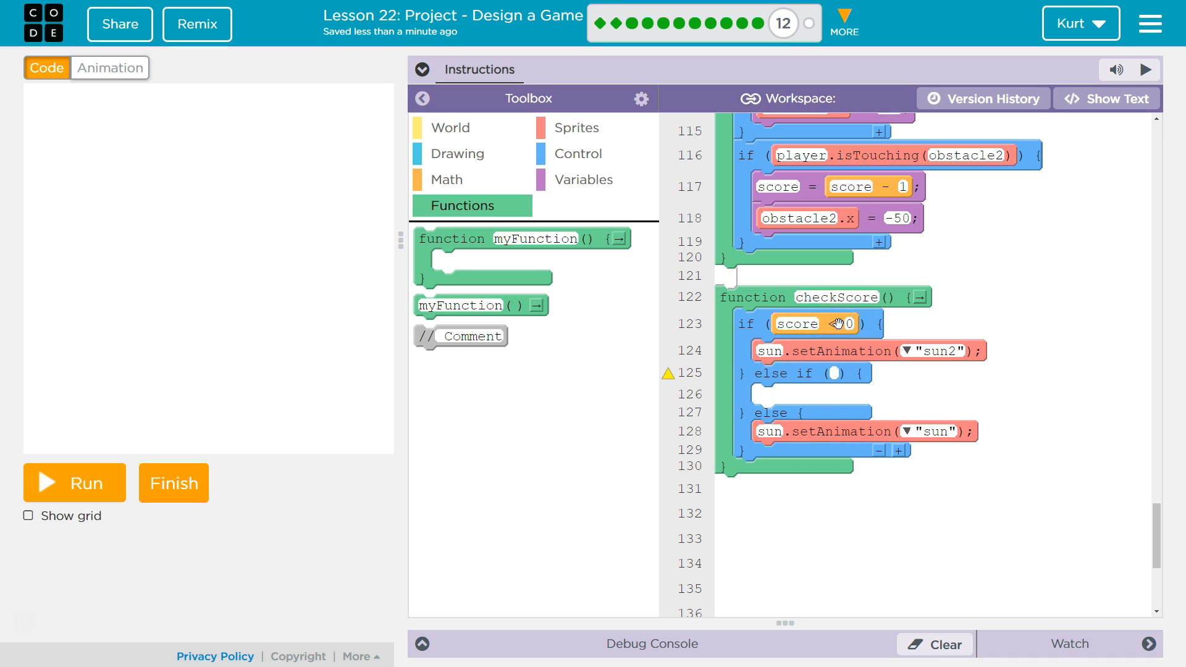
# Insert a first condition score < -10 ahead of the below-zero check in checkScore
pyautogui.moveTo(813, 324); pyautogui.dragTo(877, 379)
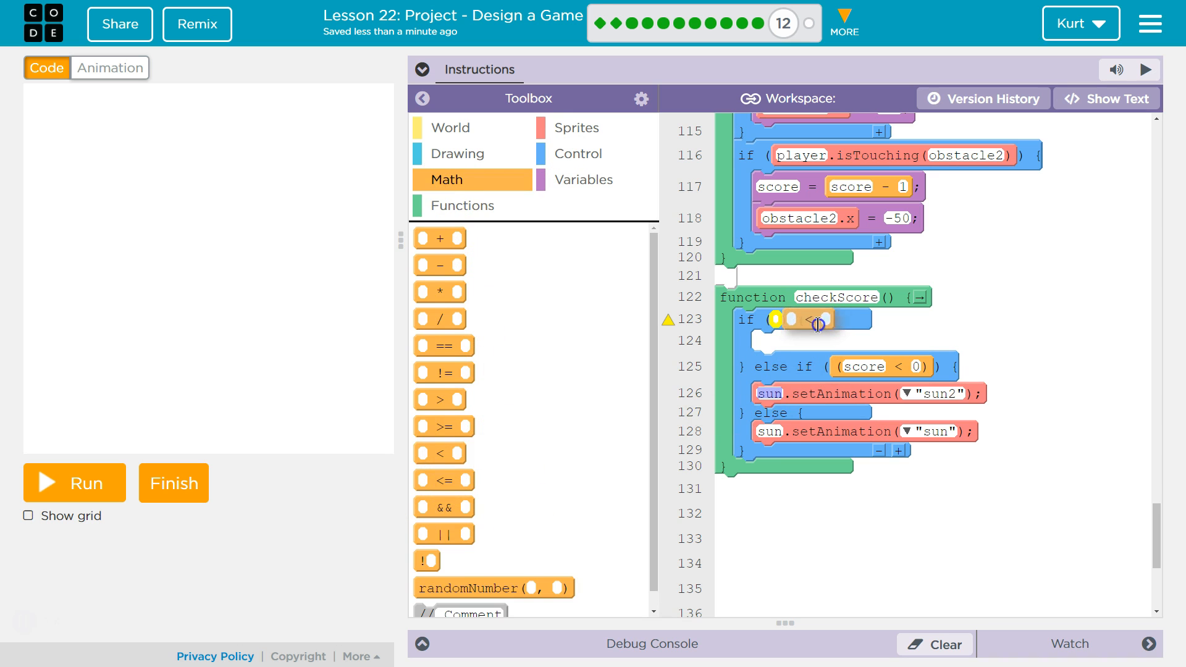
pyautogui.write('score')
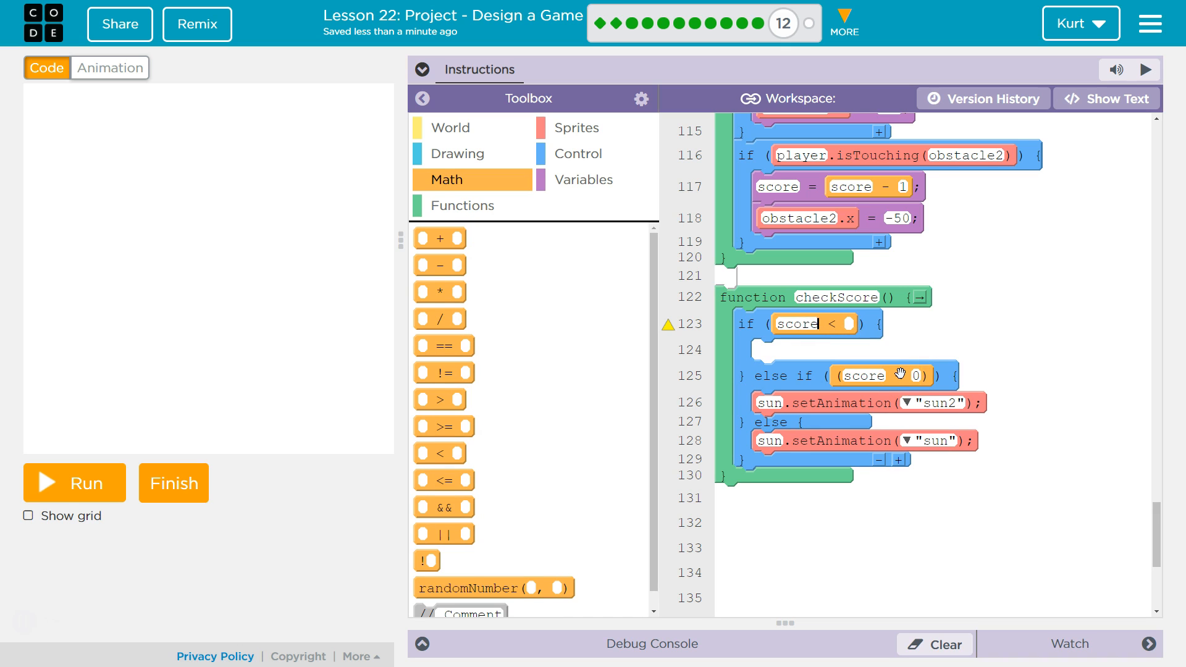
pyautogui.write('-10')
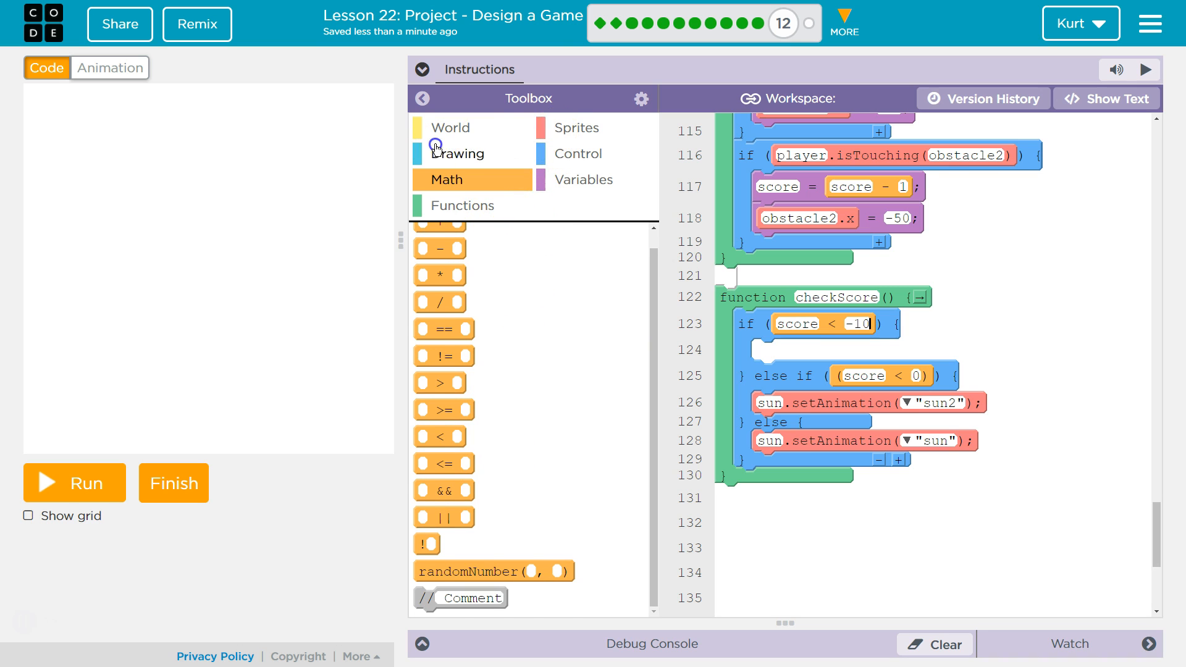
pyautogui.click(458, 154)
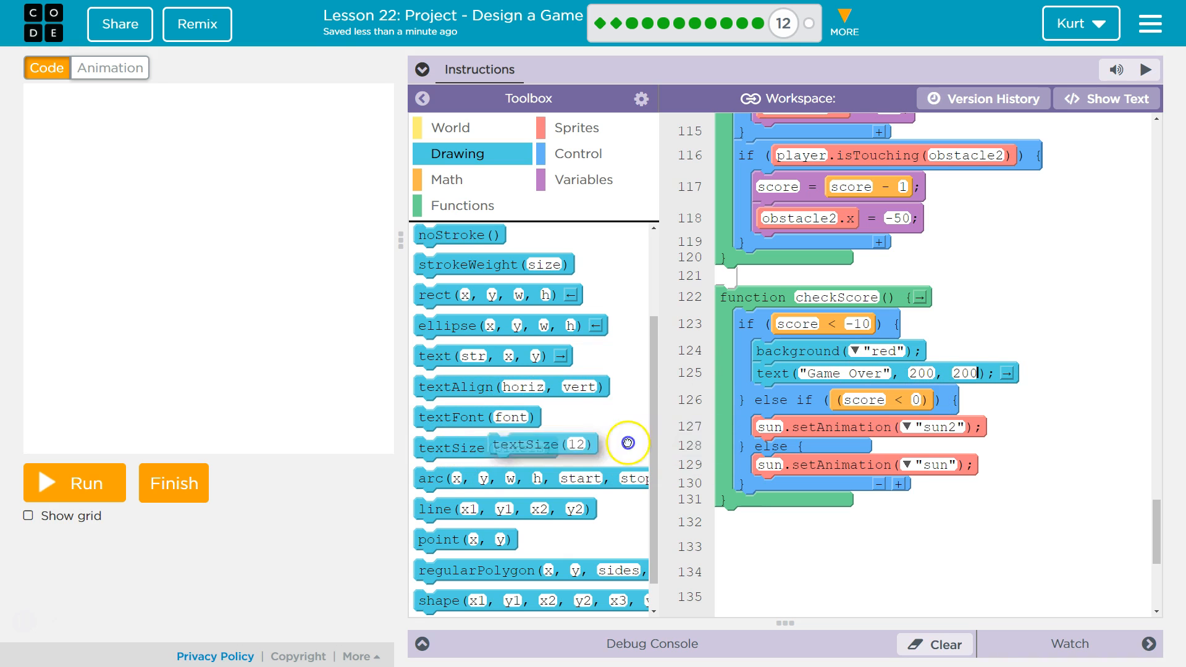
# Add background("red"), yellow fill, textSize(25) and text("Game Over", 100, 200), then run it
pyautogui.moveTo(541, 443); pyautogui.dragTo(841, 372)
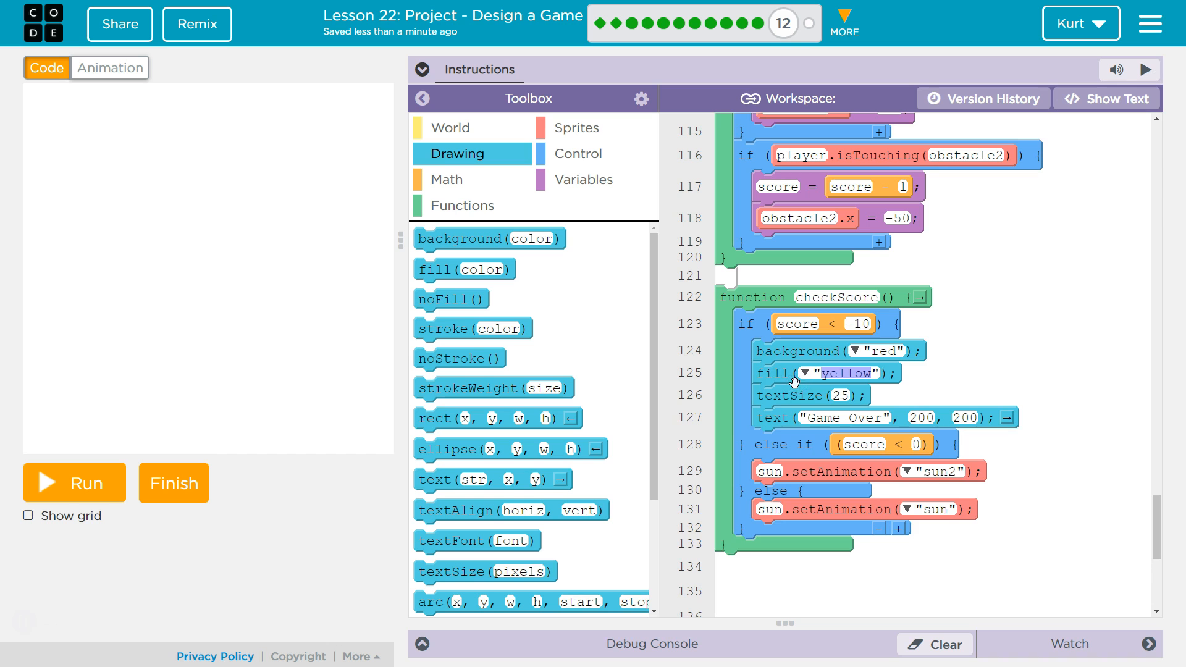
pyautogui.click(73, 483)
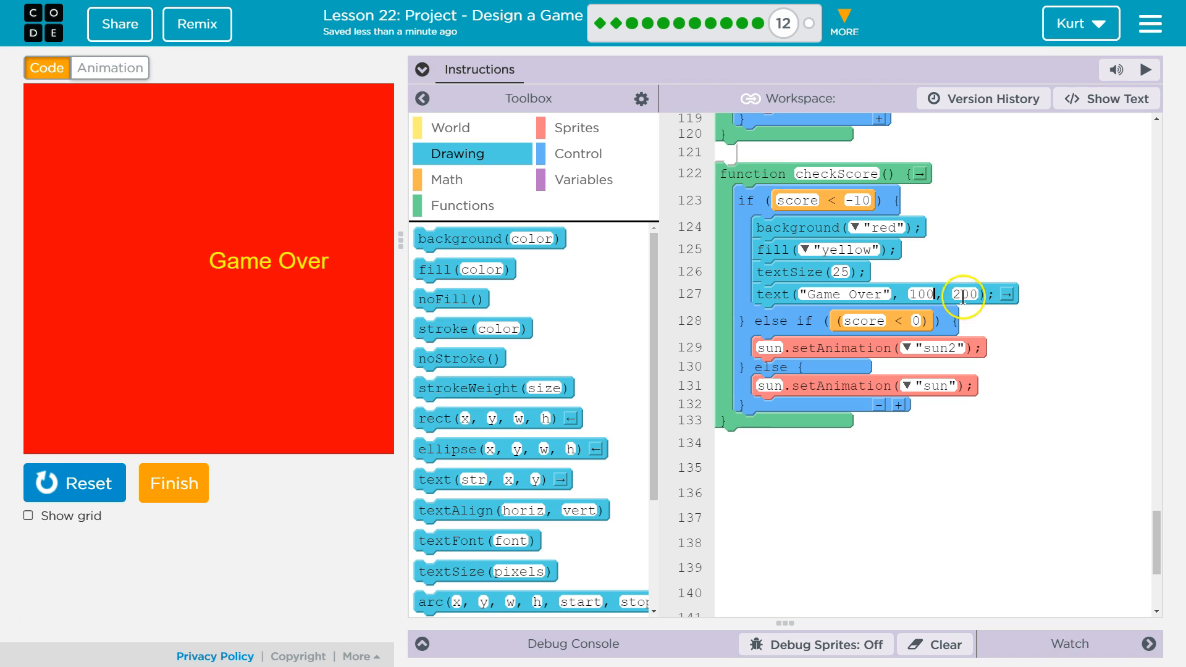
# Set the game-over condition to score < 0 for quick testing and rerun the game
pyautogui.write('300')
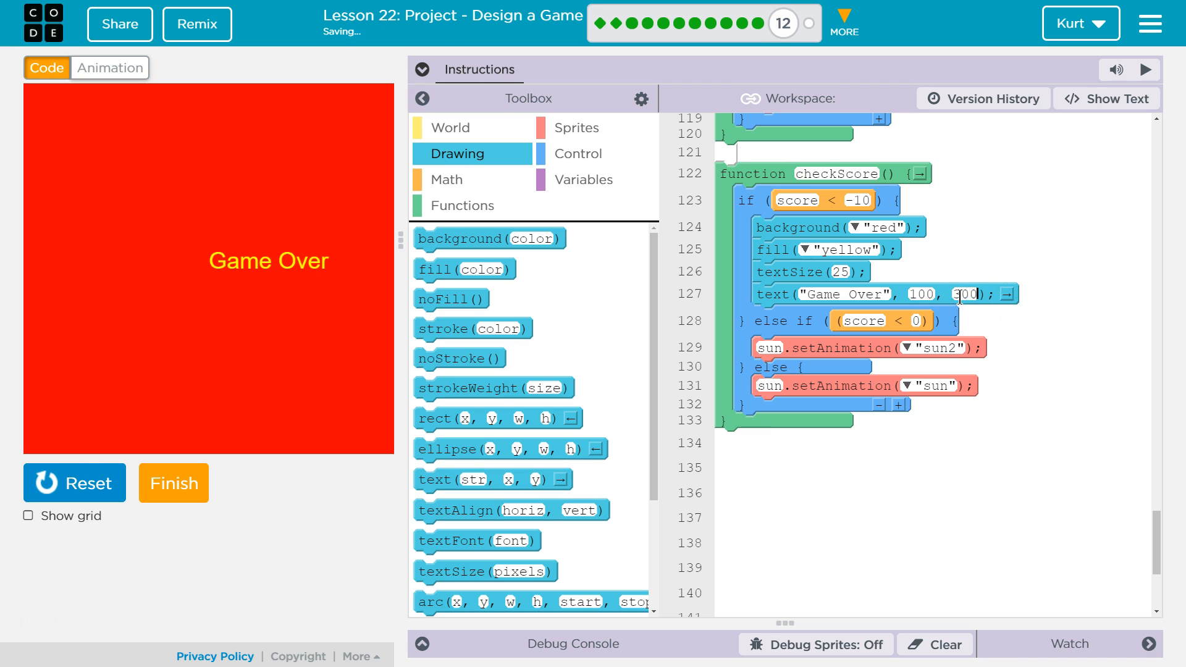
pyautogui.click(74, 483)
pyautogui.write('0')
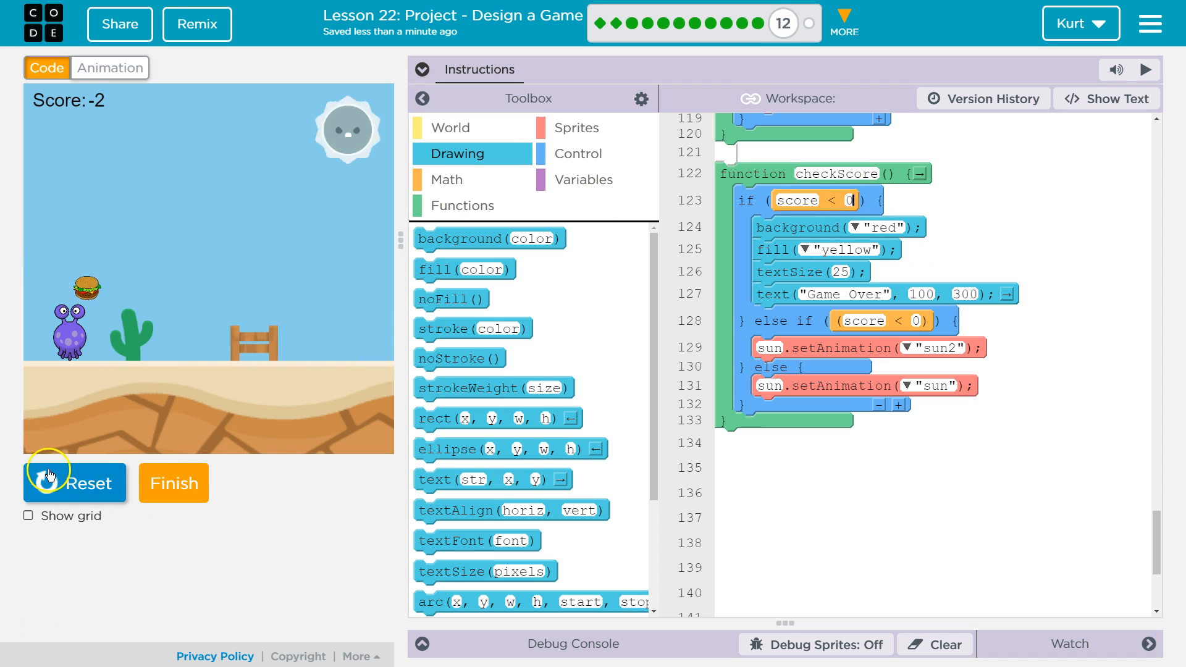
pyautogui.click(74, 483)
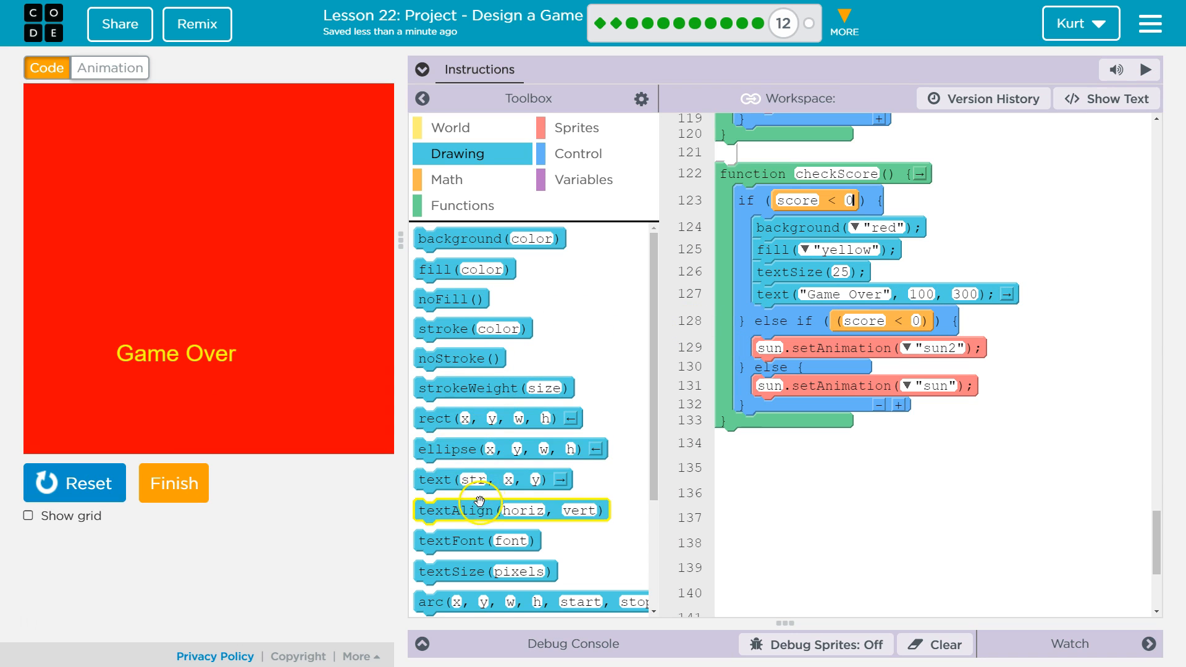
# Try a textAlign statement around the Game Over text, test it, then drop it
pyautogui.moveTo(481, 510); pyautogui.dragTo(938, 374)
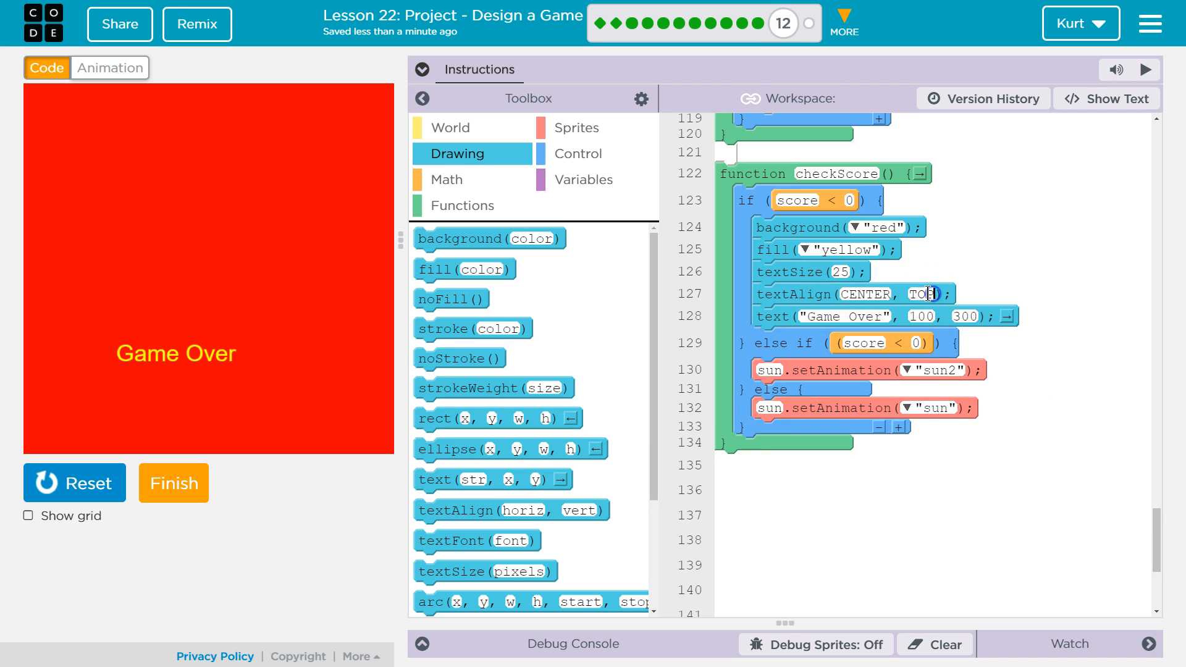
pyautogui.click(74, 483)
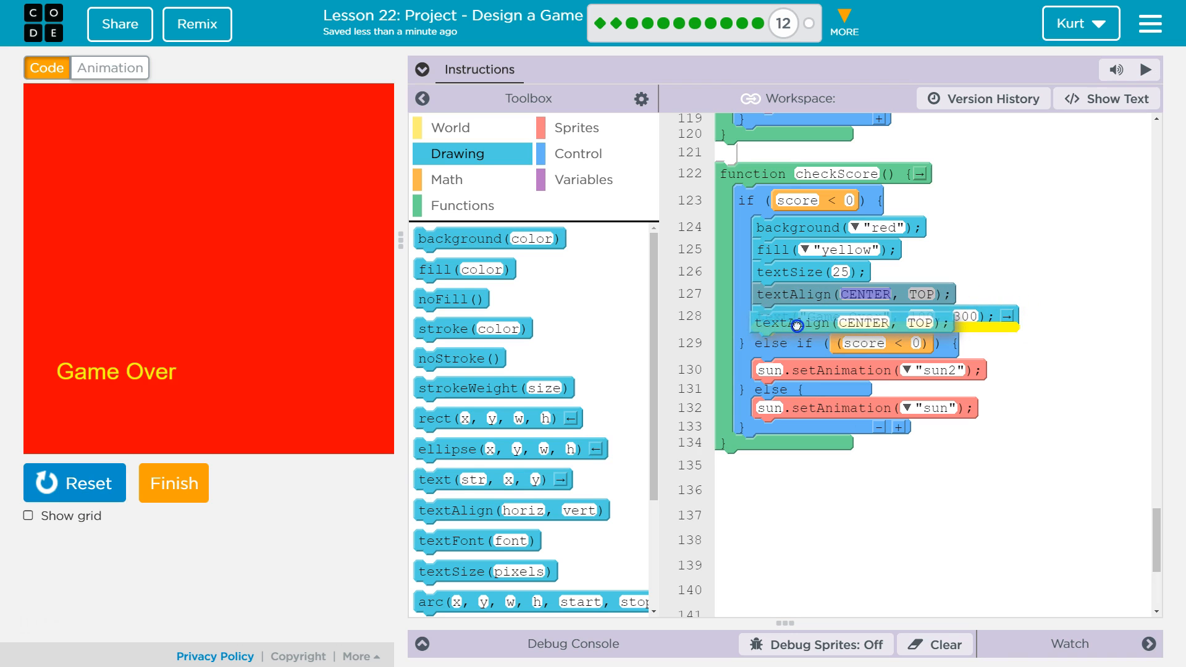
pyautogui.click(72, 483)
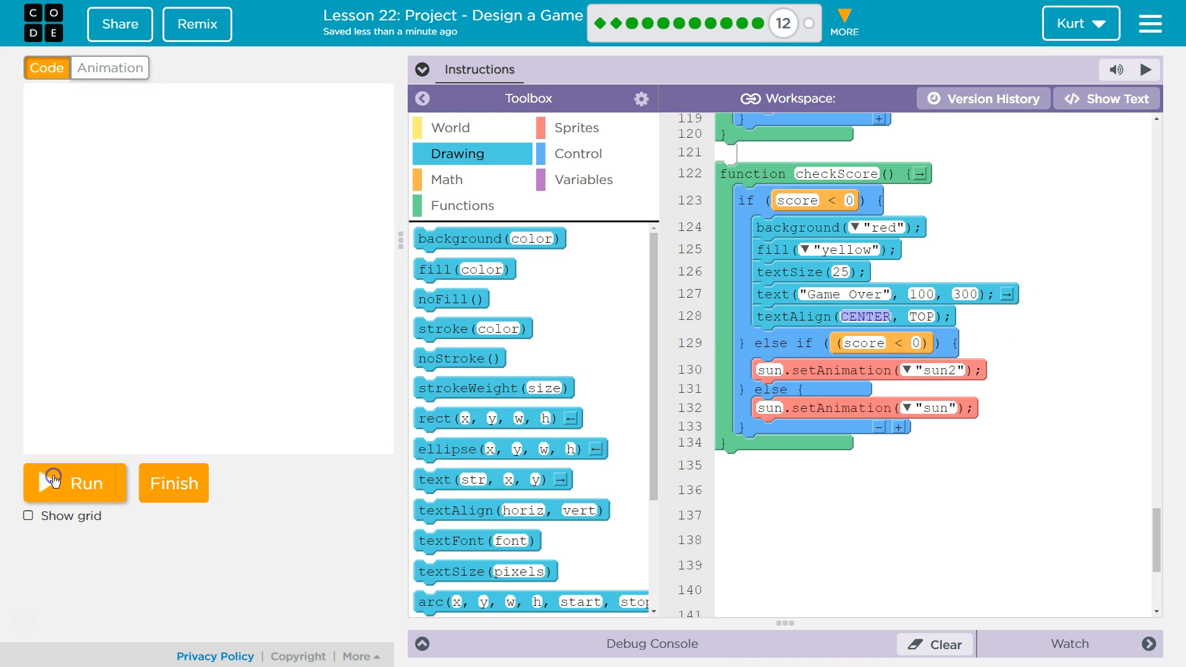
pyautogui.click(74, 483)
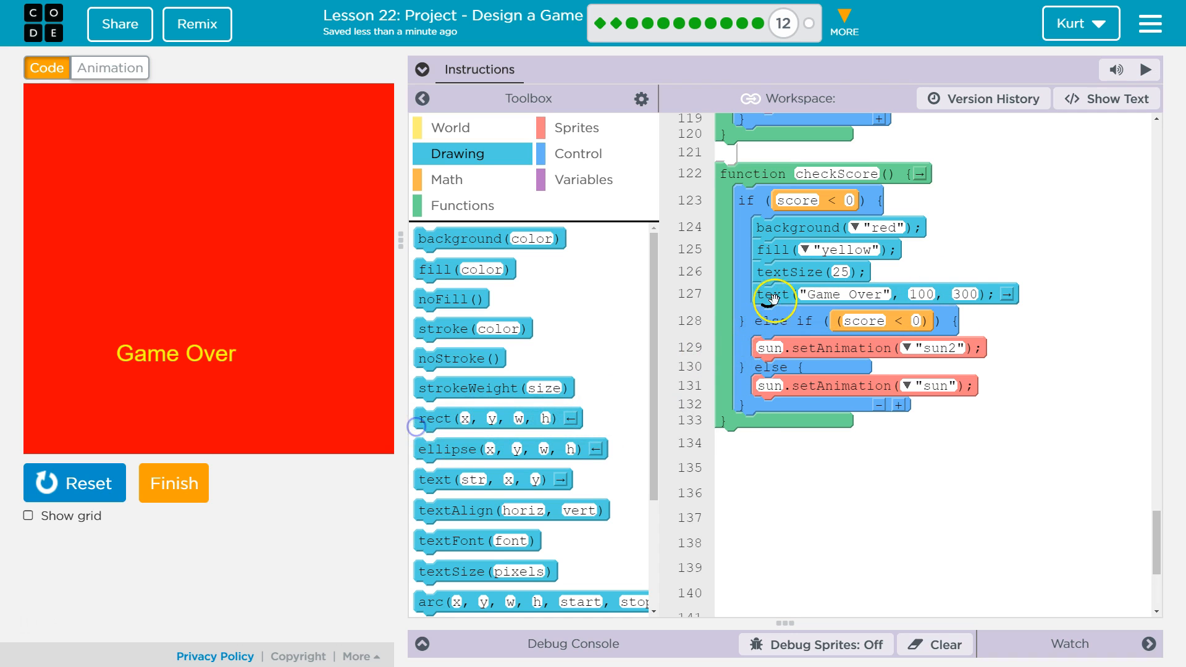
# Give the Game Over text size 35 and position it at 115, 350
pyautogui.write('35')
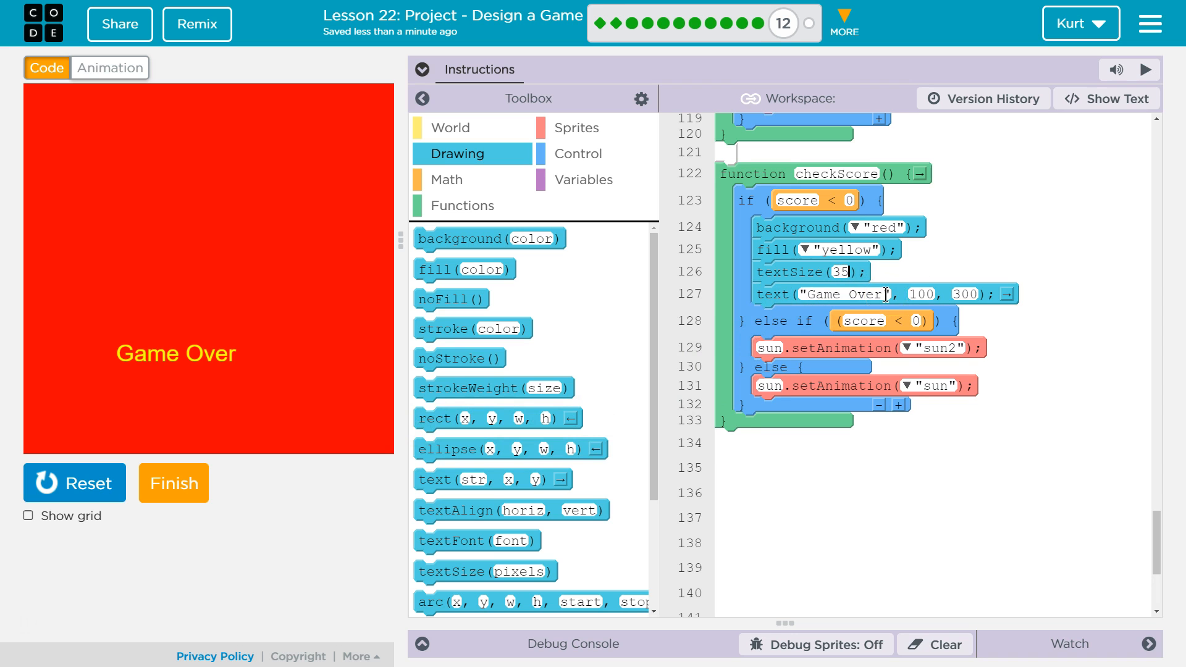
pyautogui.click(74, 483)
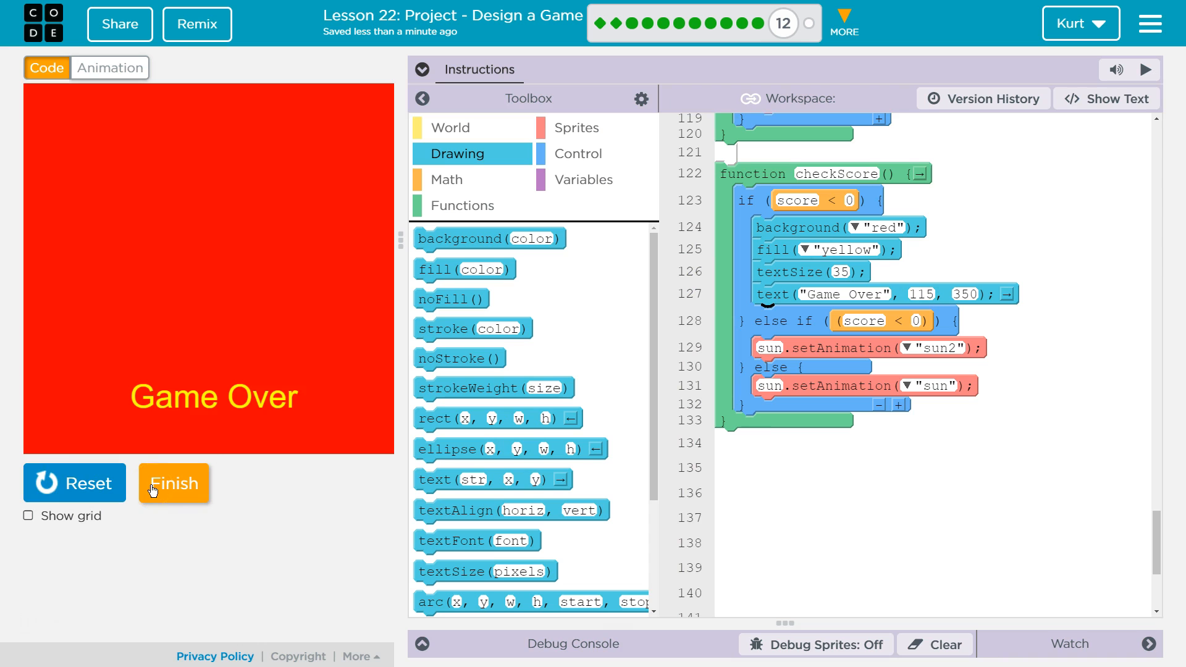
# Raise the Game Over text to y 100 and restore the threshold to score < -10, retesting
pyautogui.click(450, 128)
pyautogui.write('50')
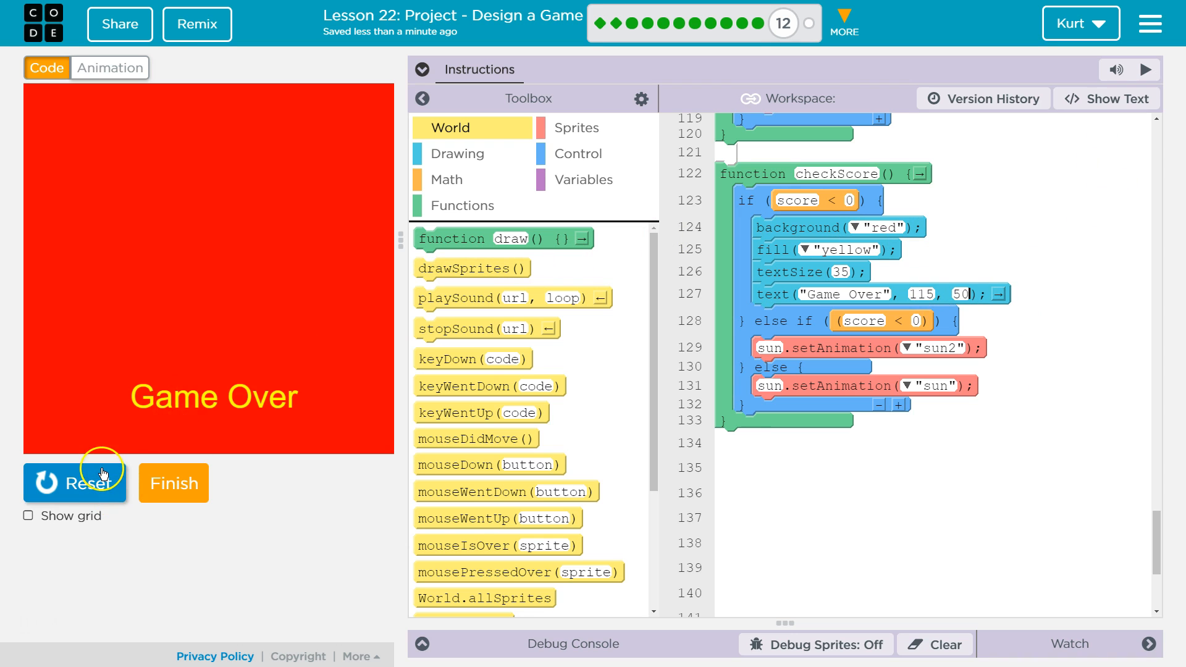
pyautogui.click(74, 483)
pyautogui.write('-10')
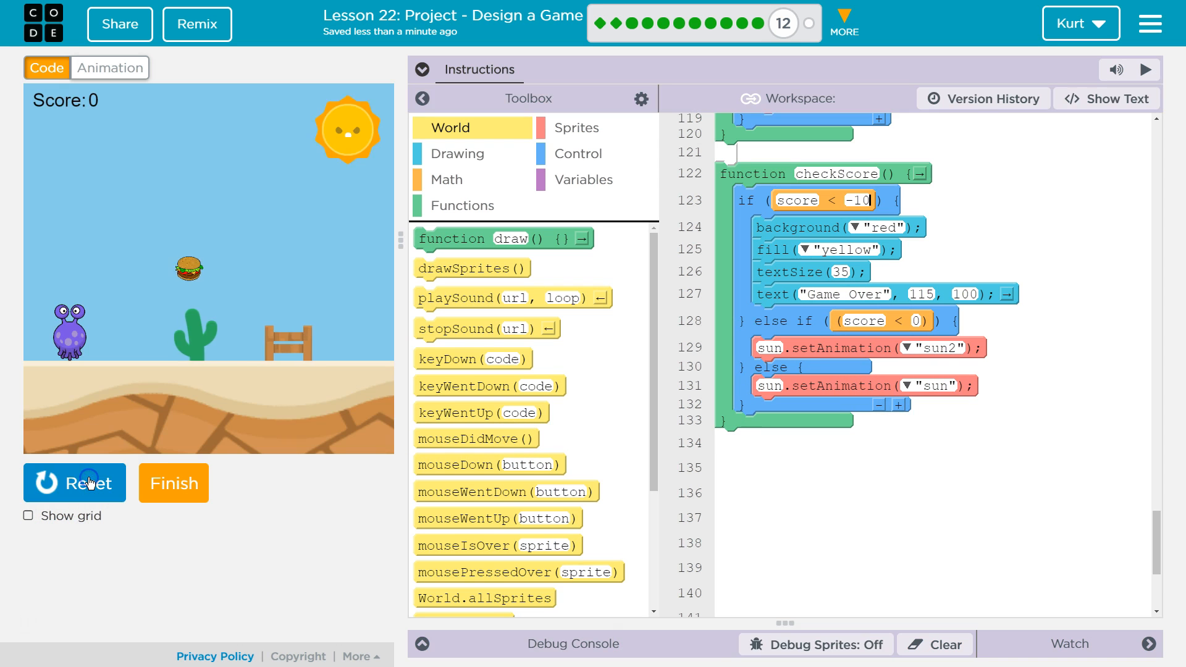
pyautogui.click(74, 483)
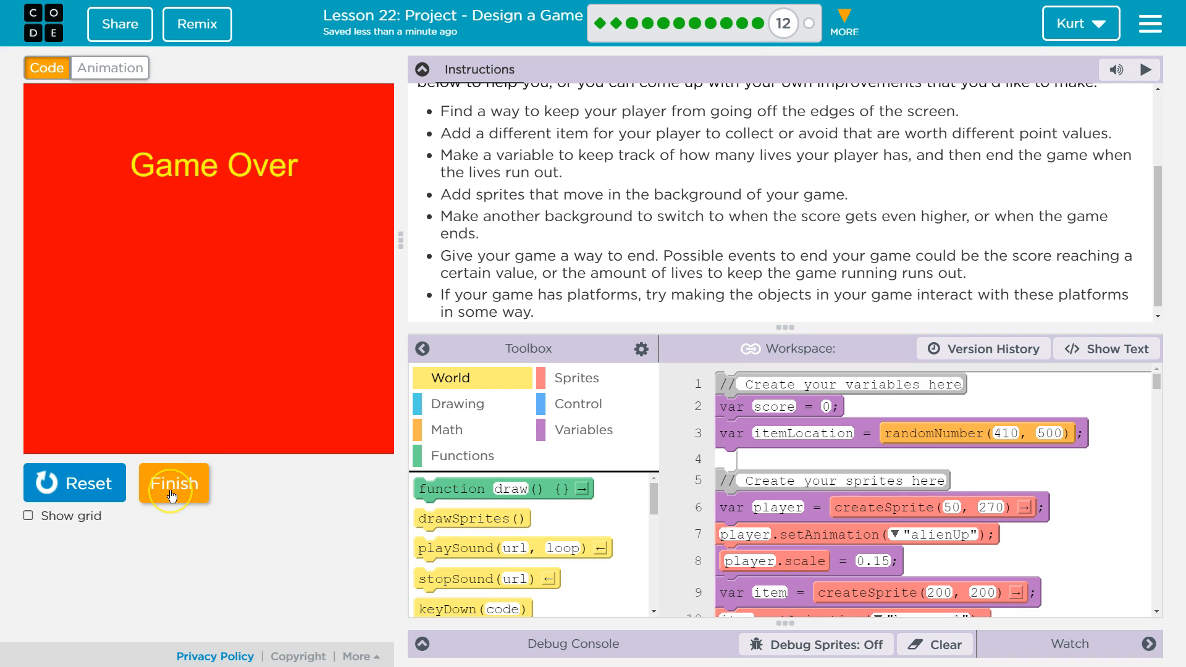
# Mark the project finished, continue, then return to the level 12 game project
pyautogui.click(173, 484)
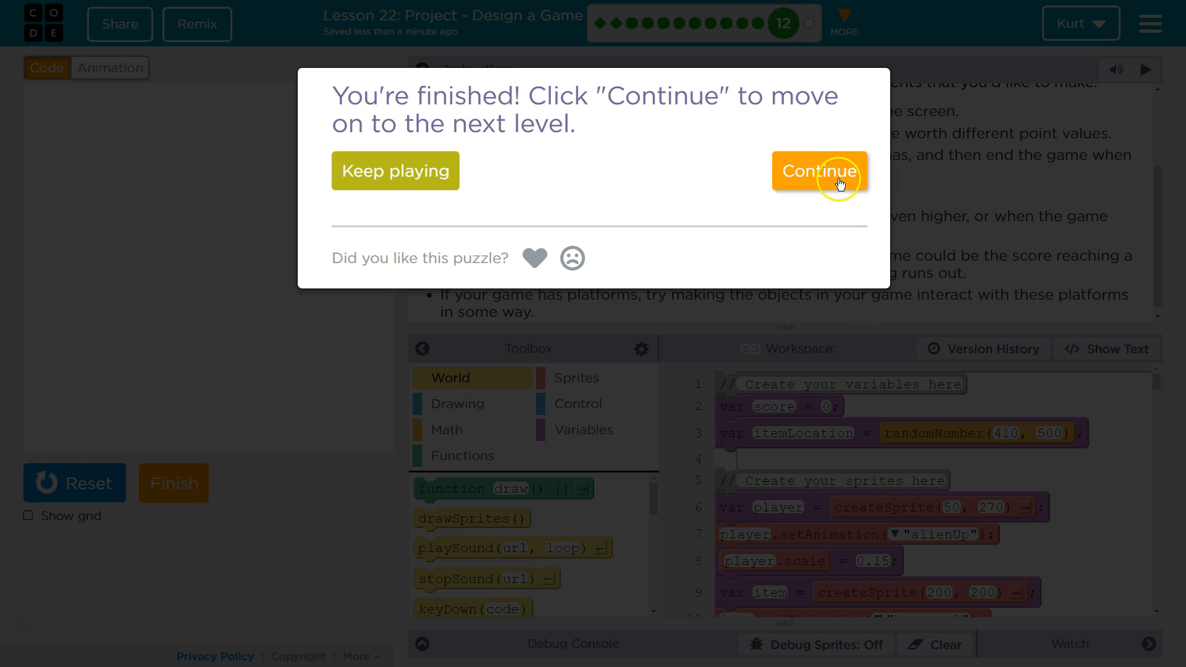
pyautogui.click(820, 170)
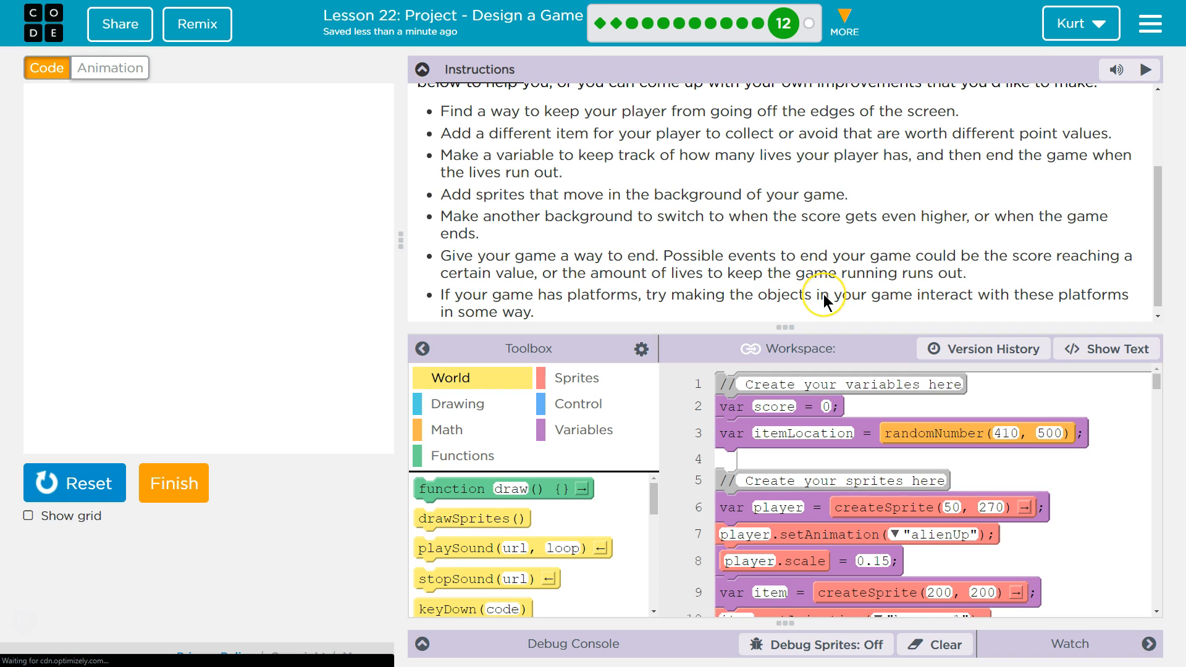
pyautogui.click(792, 22)
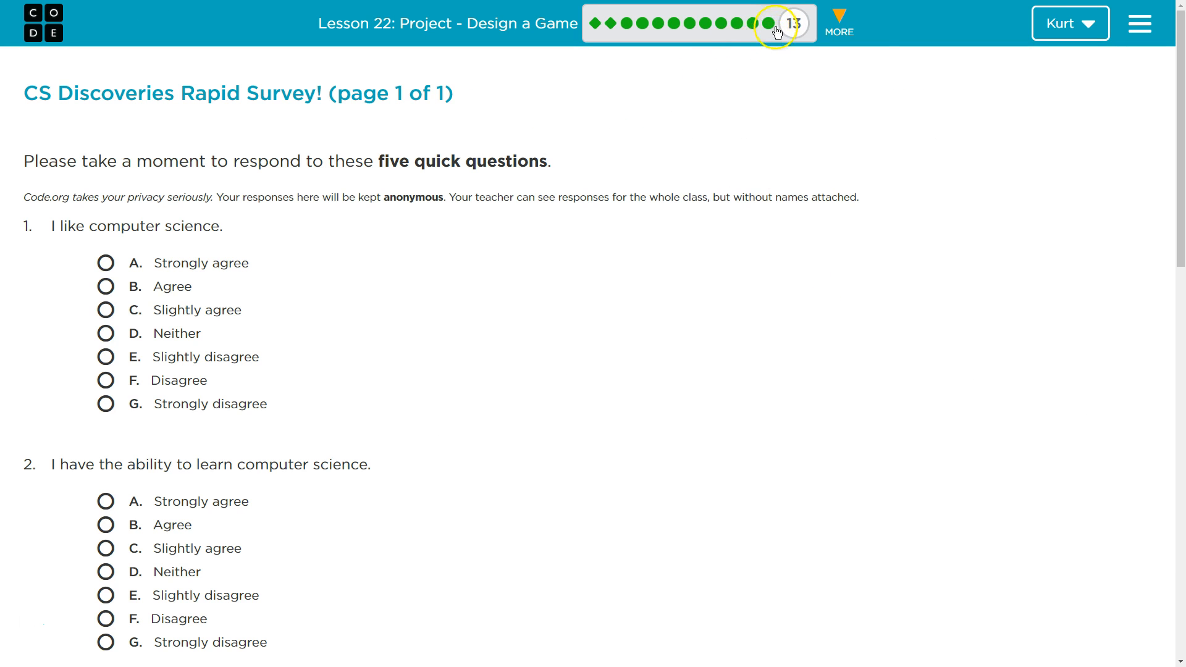
pyautogui.click(783, 22)
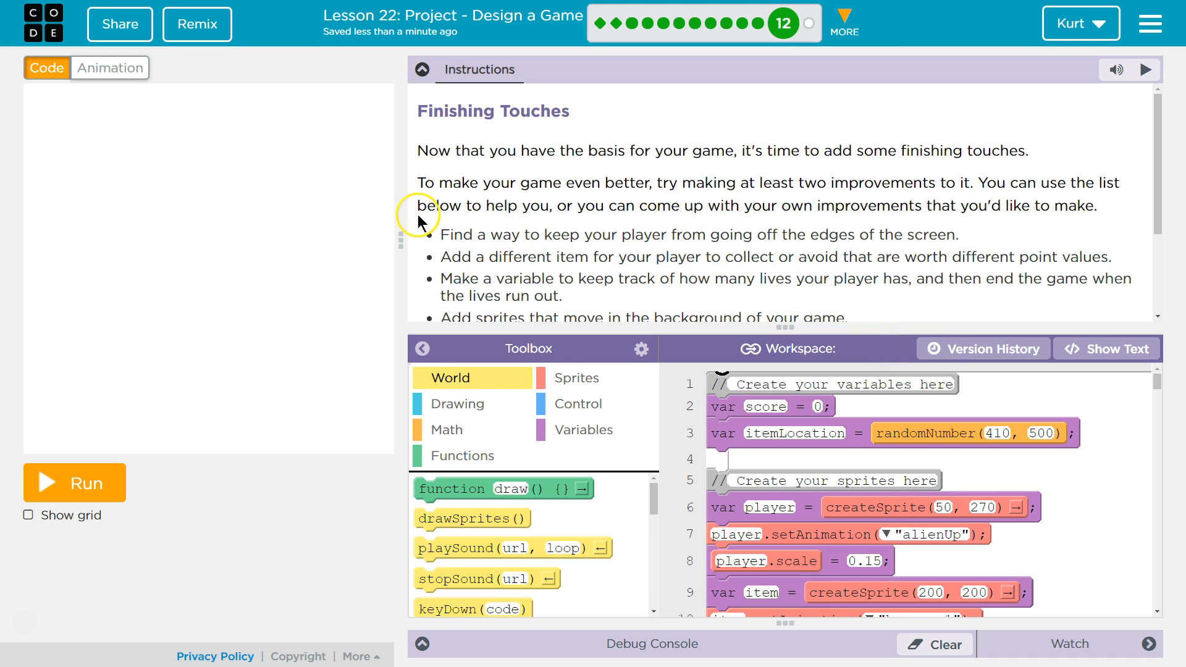
# Finish again, come back to the project and bring up its Share dialog with the game link
pyautogui.click(74, 483)
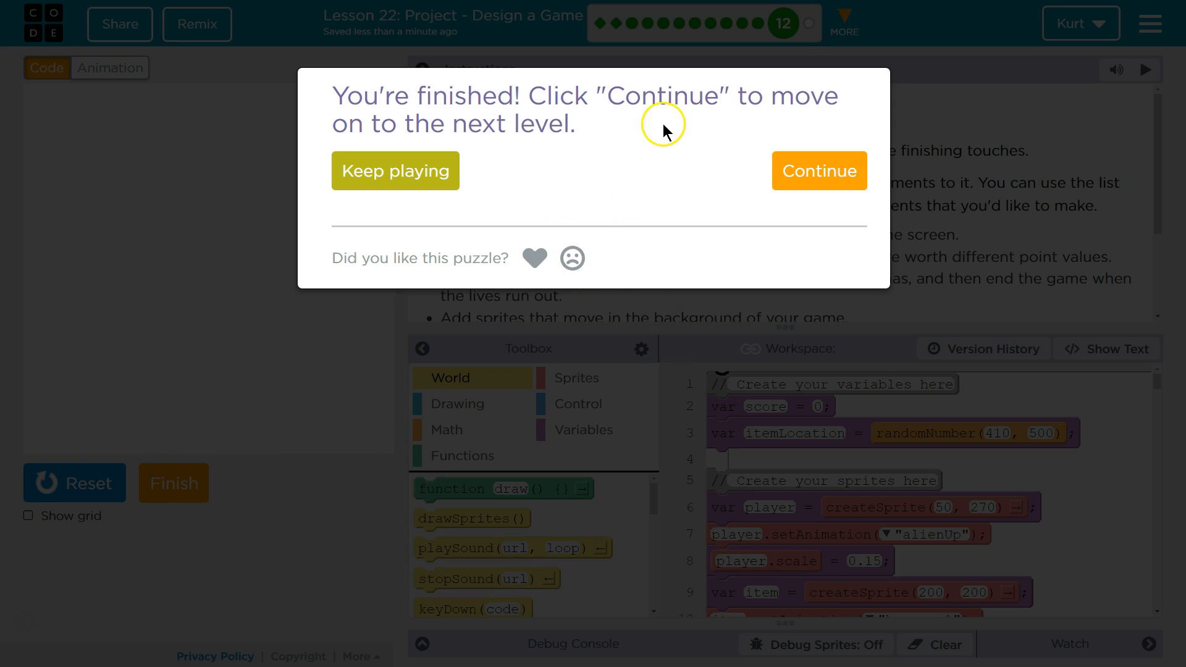
pyautogui.moveTo(1003, 204)
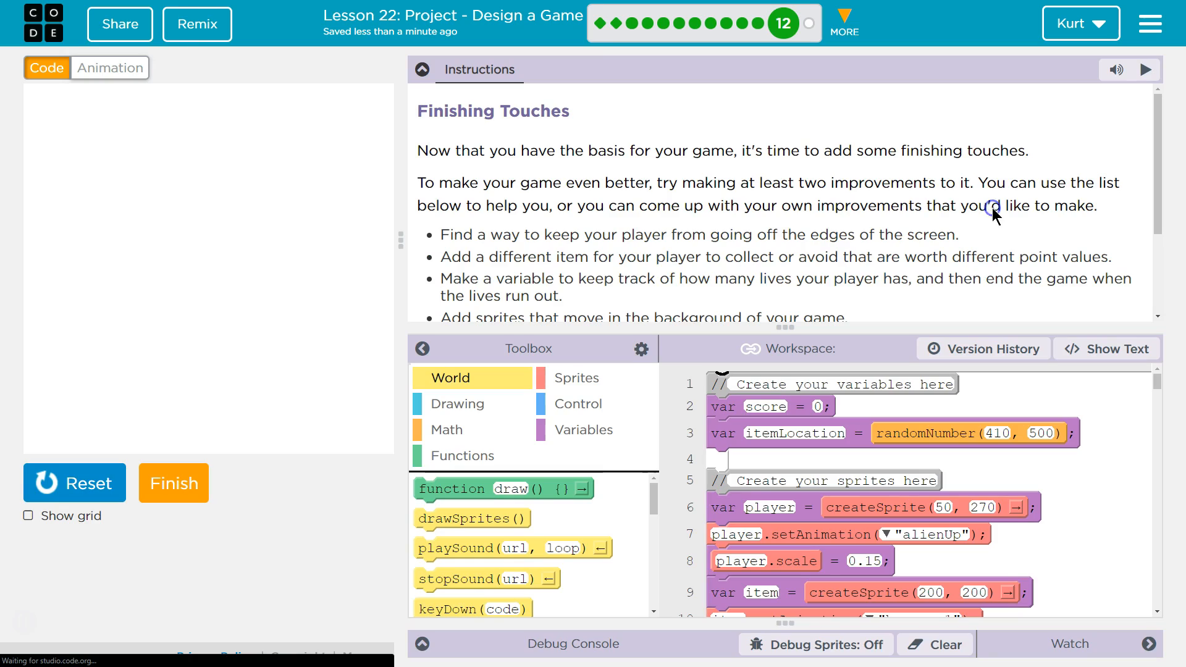
pyautogui.click(783, 23)
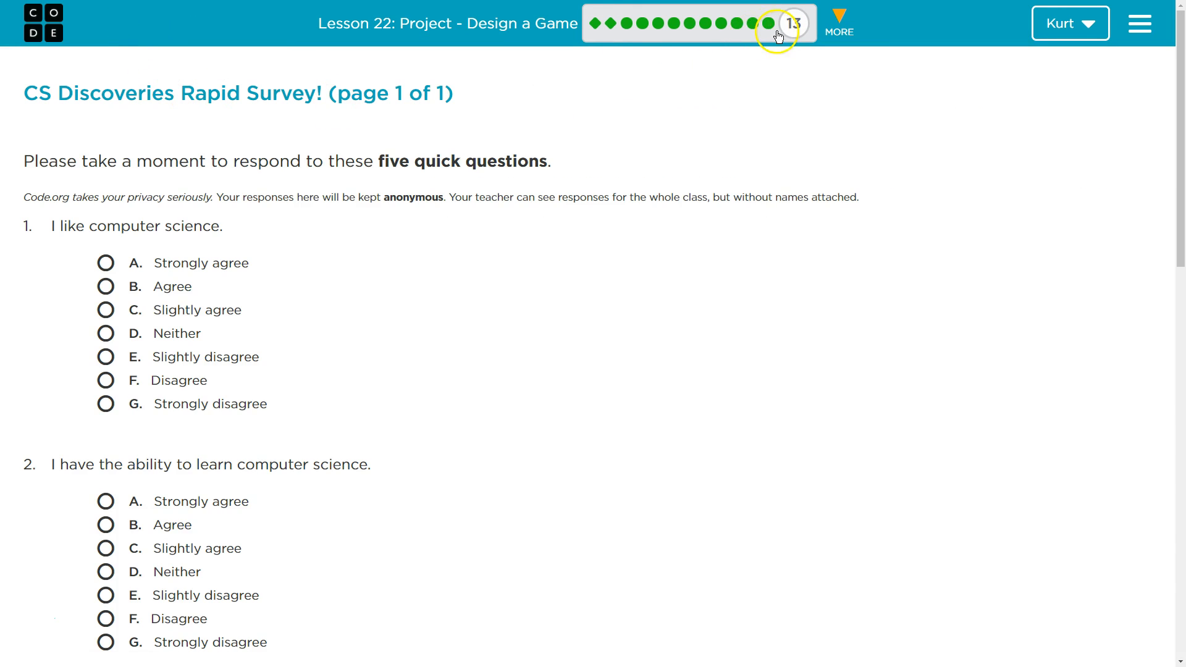
pyautogui.click(786, 23)
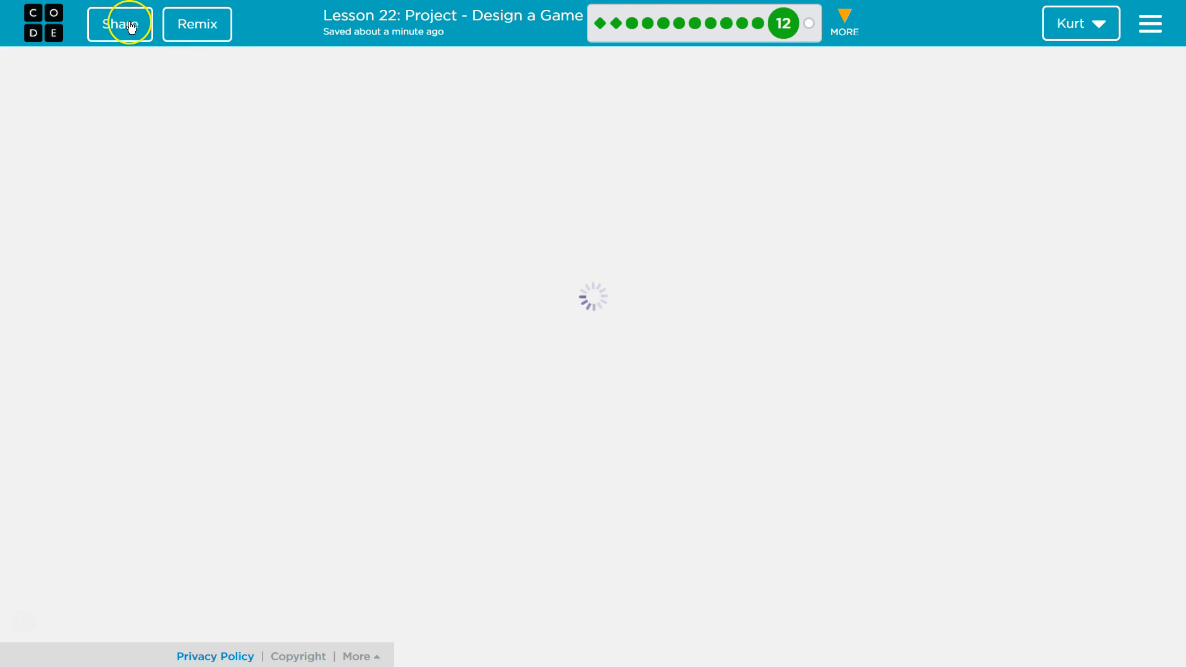
pyautogui.click(120, 24)
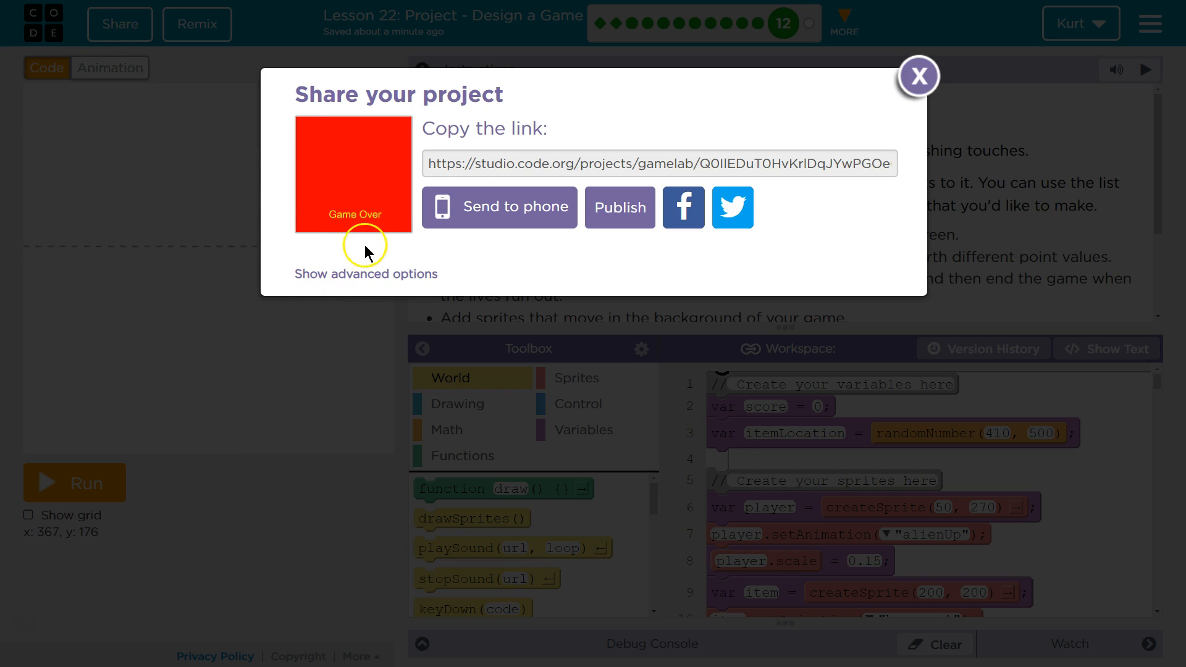